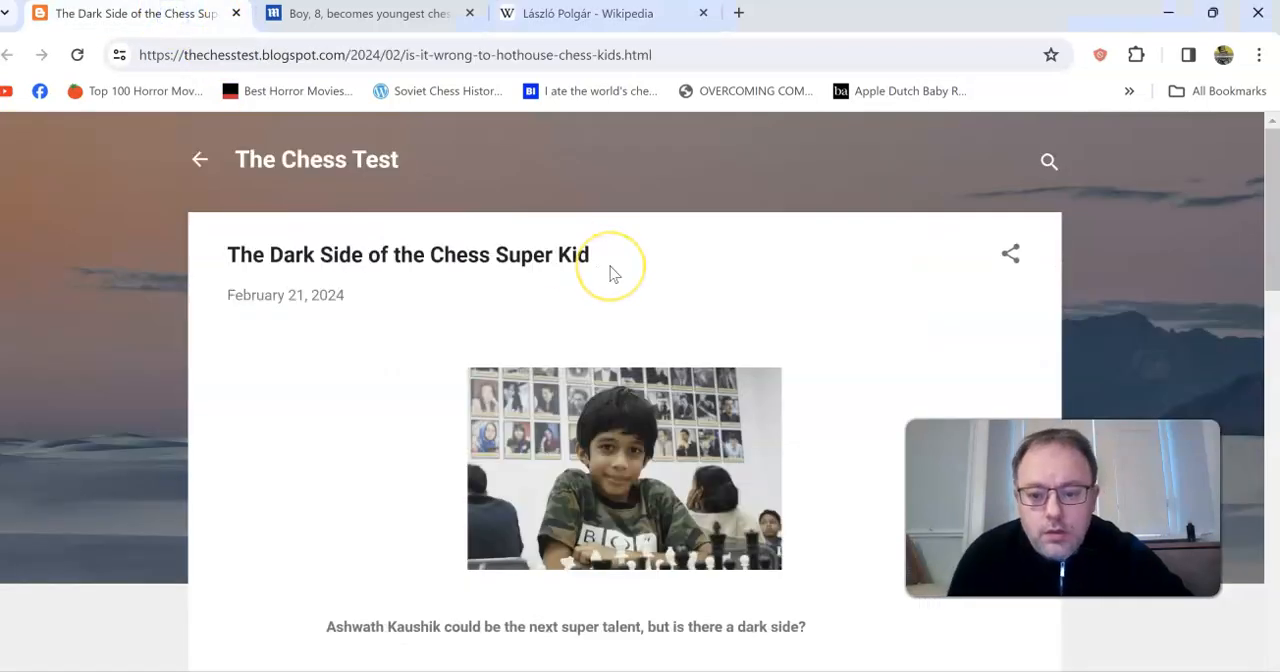
pyautogui.moveTo(616, 272)
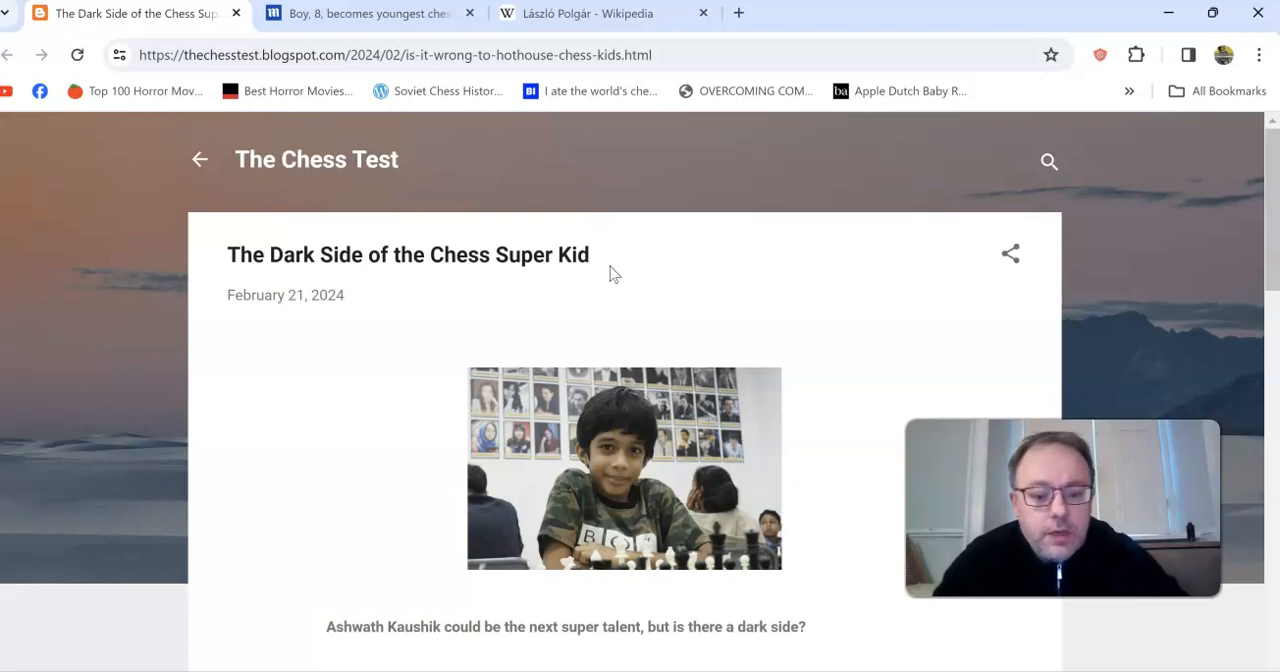
# Scroll down until the opening paragraphs about children beating grandmasters fill the view.
pyautogui.scroll(-3)
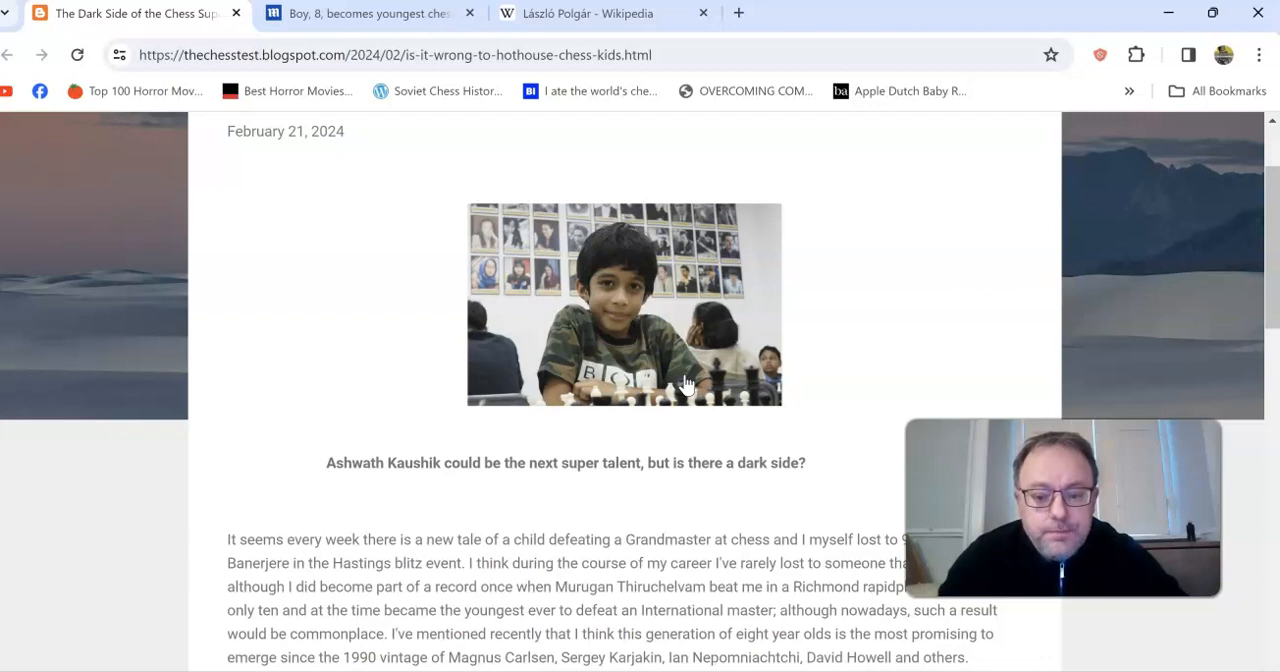
pyautogui.scroll(-3)
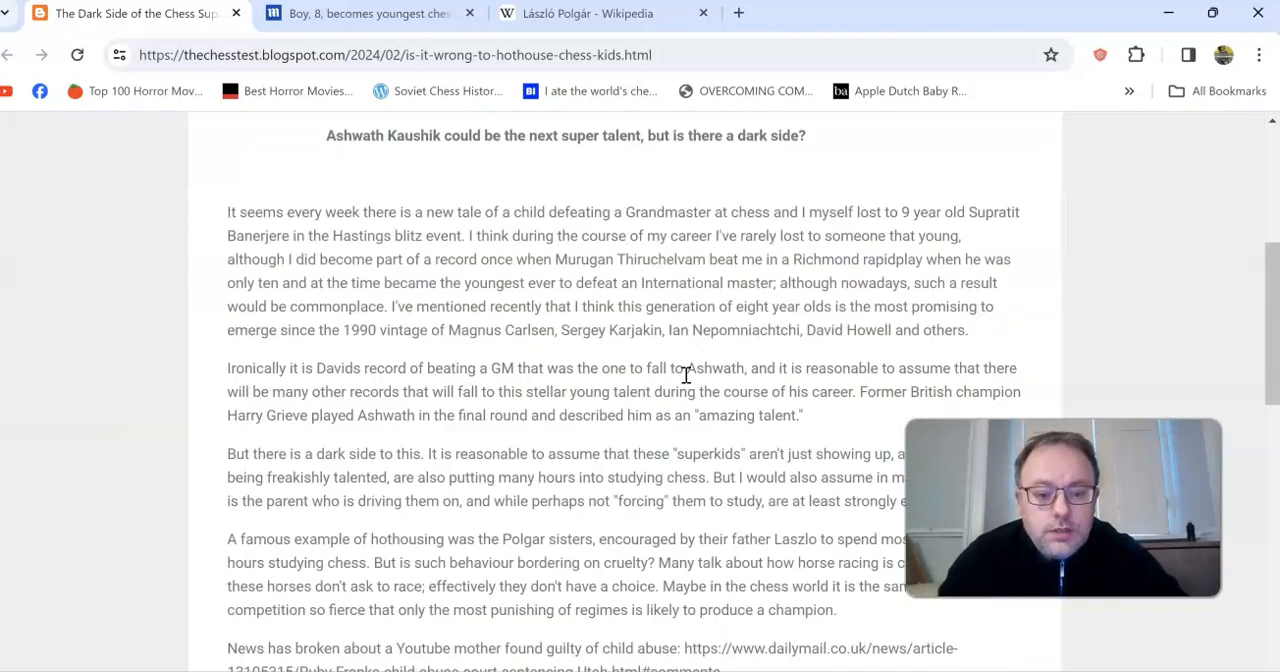
pyautogui.moveTo(584, 200)
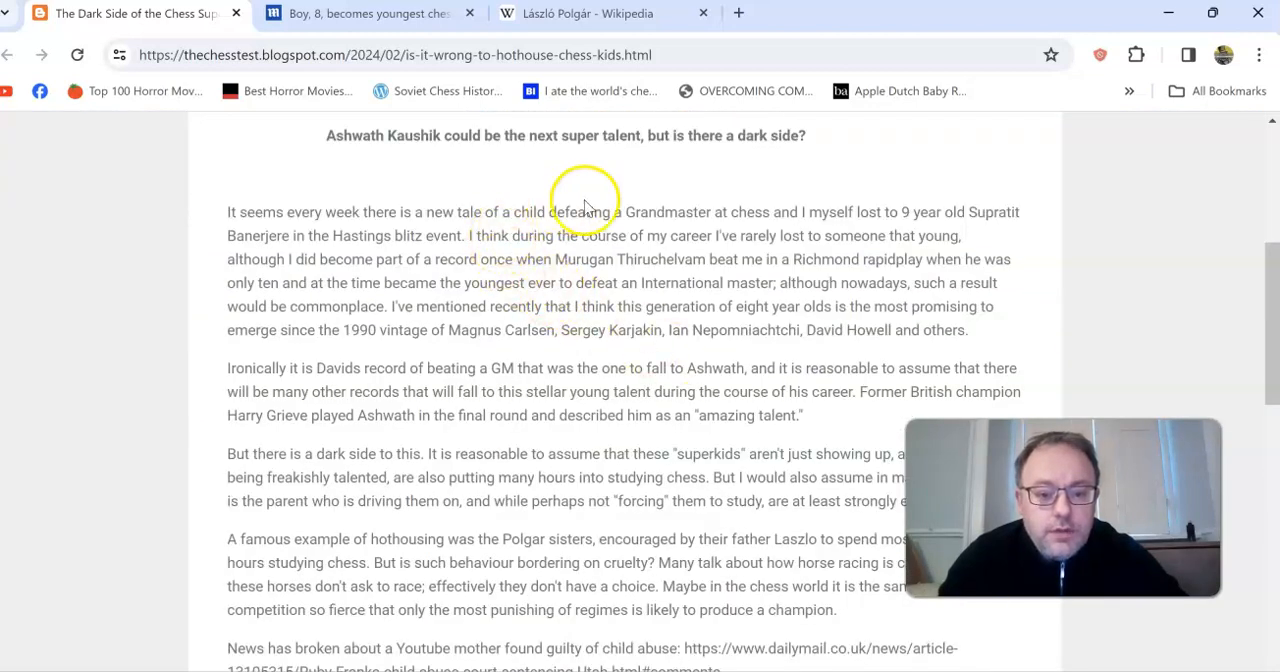
pyautogui.moveTo(820, 212)
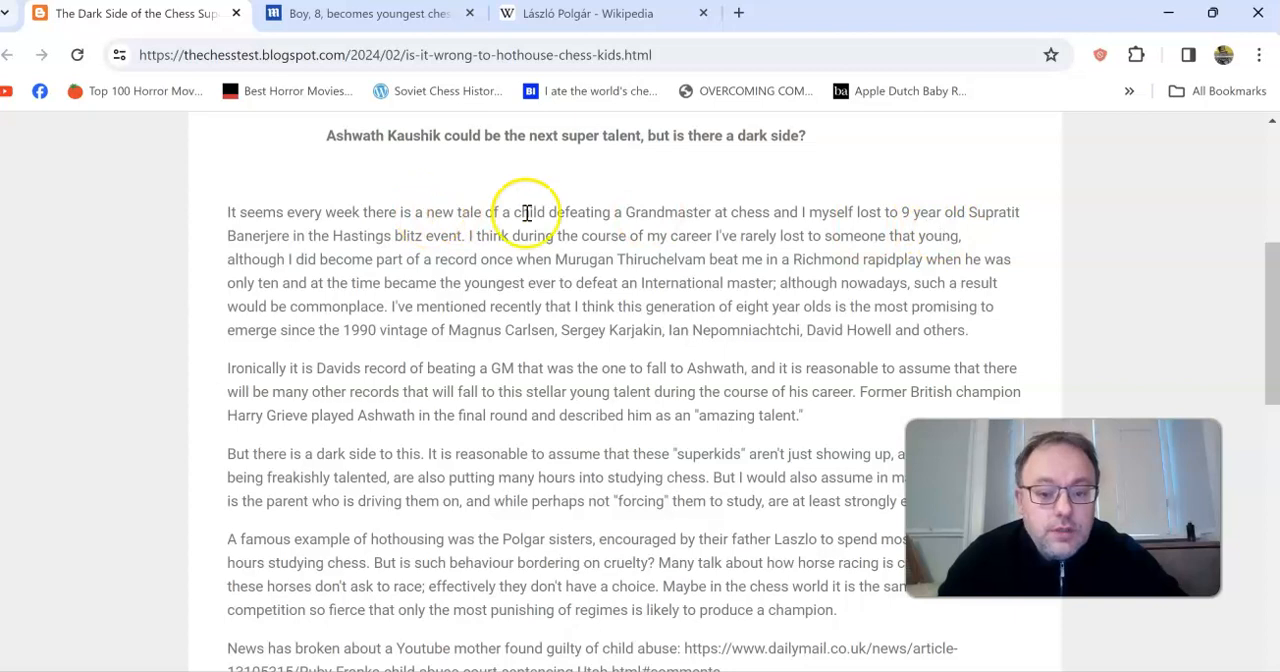
pyautogui.moveTo(724, 304)
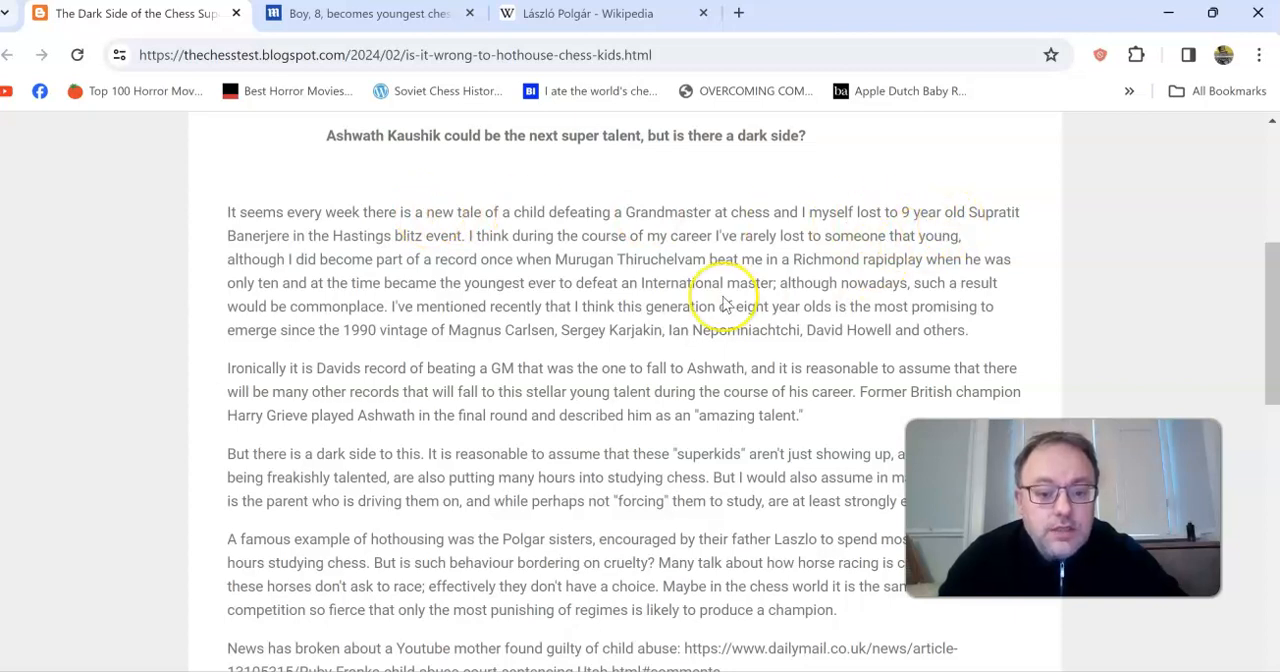
pyautogui.moveTo(864, 268)
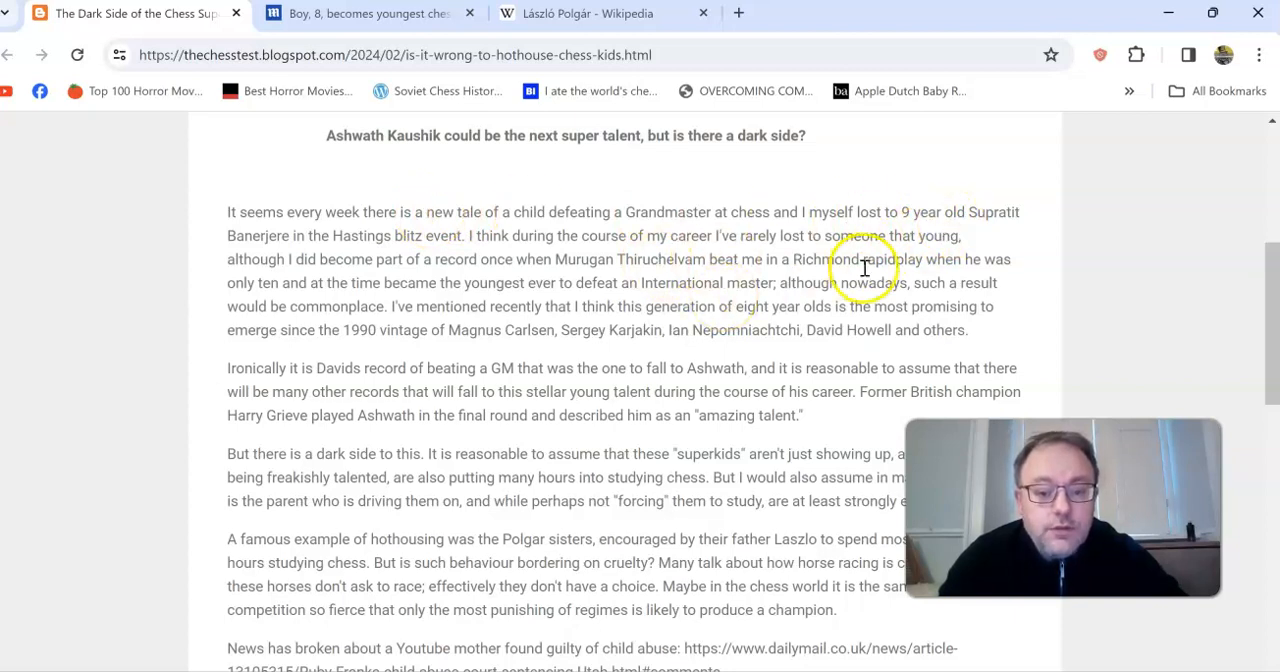
pyautogui.moveTo(948, 264)
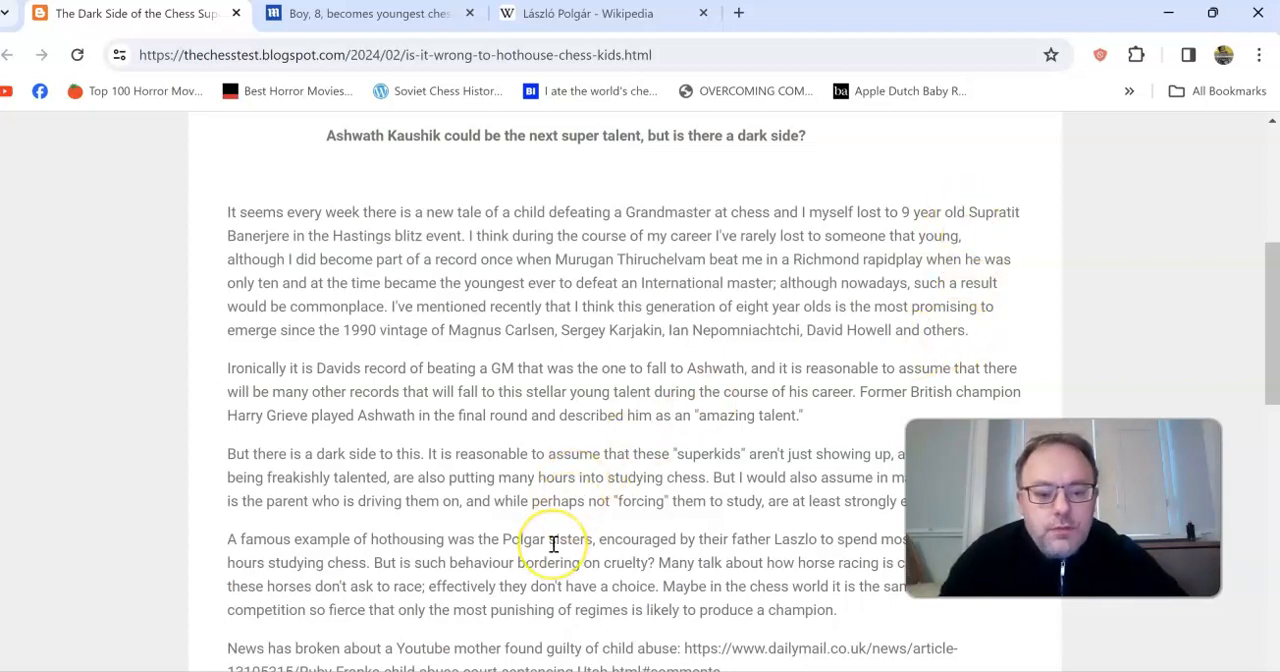
# Scroll down to the paragraph with the dailymail.co.uk link and Chessbase India mention.
pyautogui.scroll(-3)
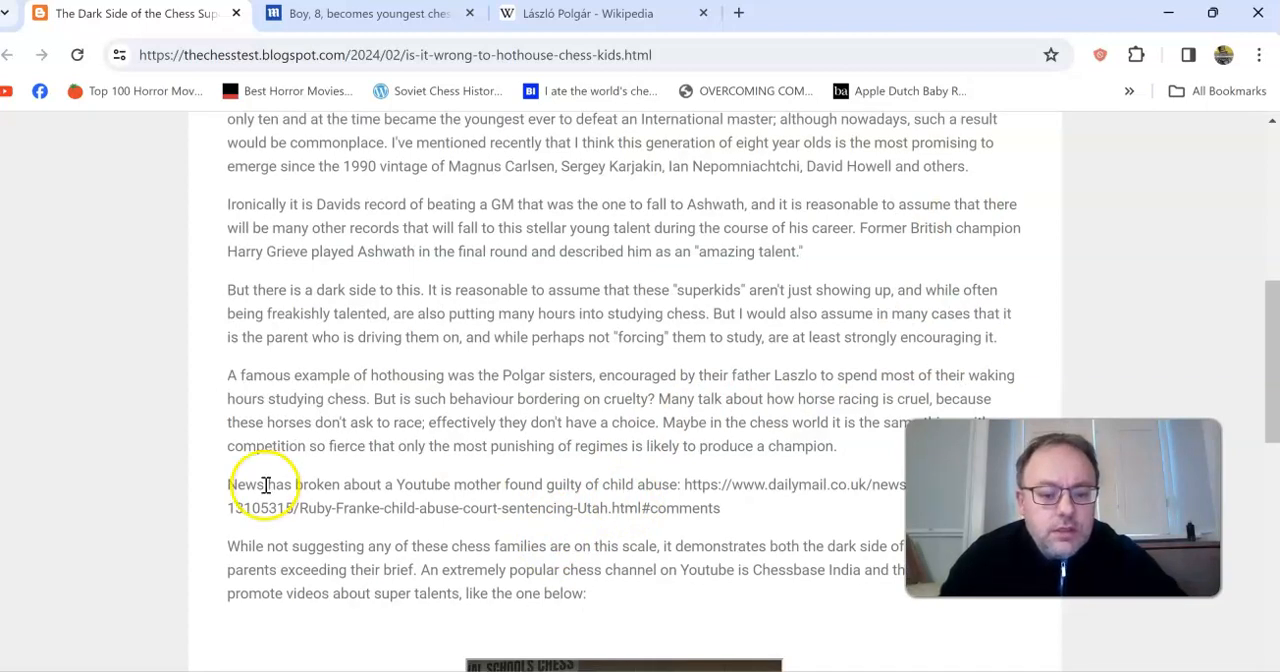
pyautogui.moveTo(410, 490)
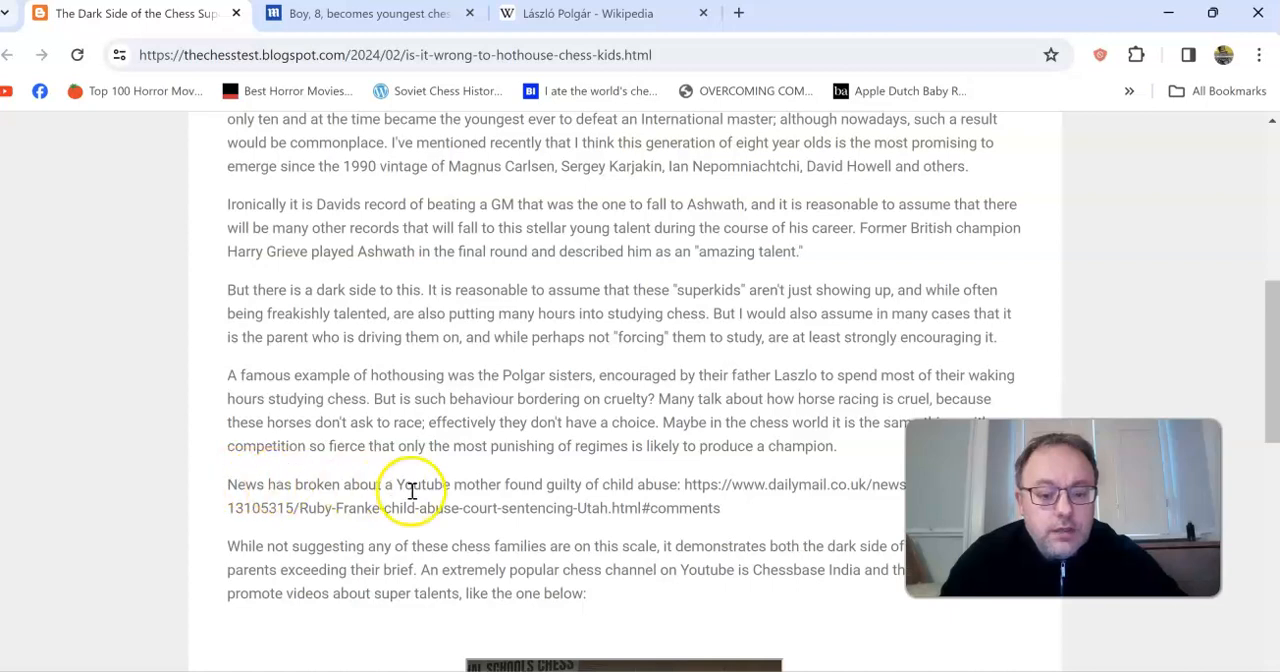
pyautogui.moveTo(644, 488)
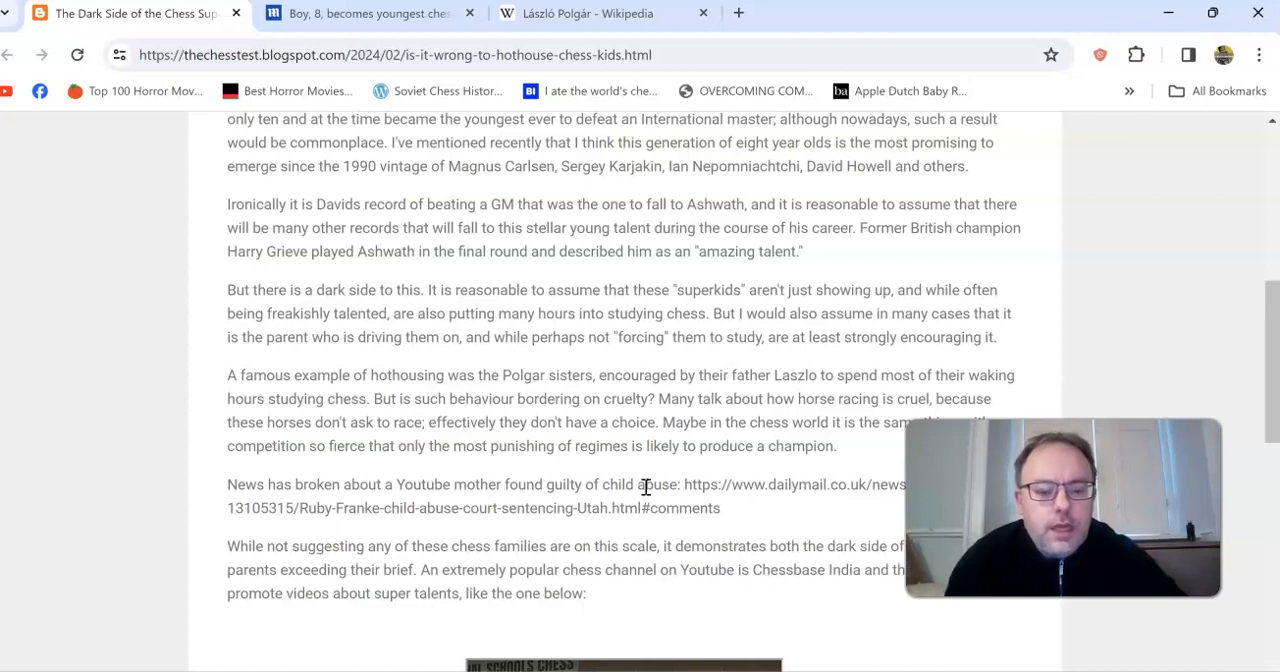
# Scroll down to the YouTube-mother passage and the embedded 7-year-old prodigy video.
pyautogui.scroll(-3)
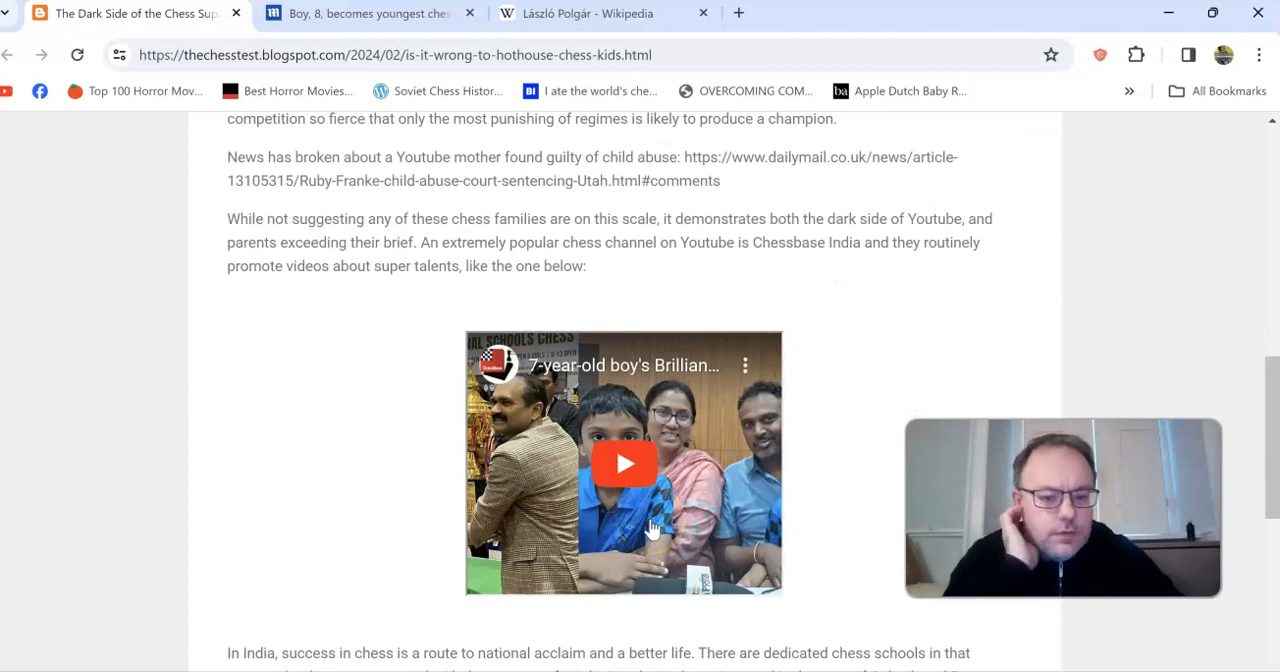
pyautogui.moveTo(790, 332)
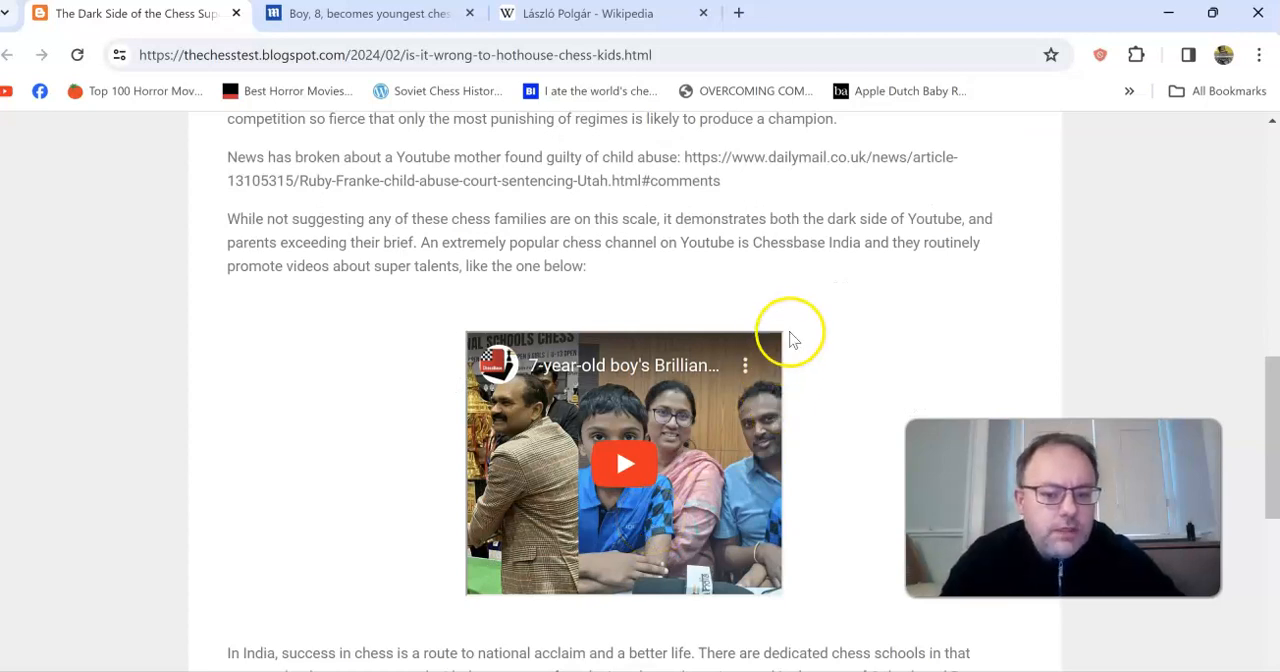
pyautogui.moveTo(864, 300)
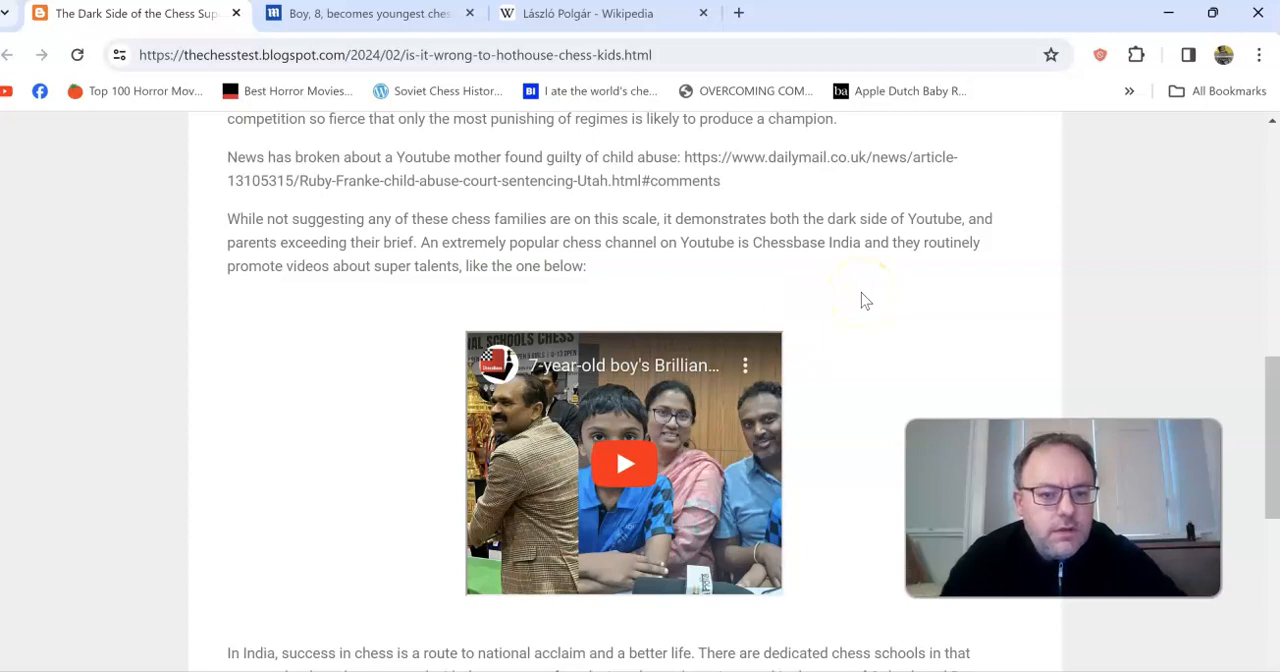
pyautogui.moveTo(870, 304)
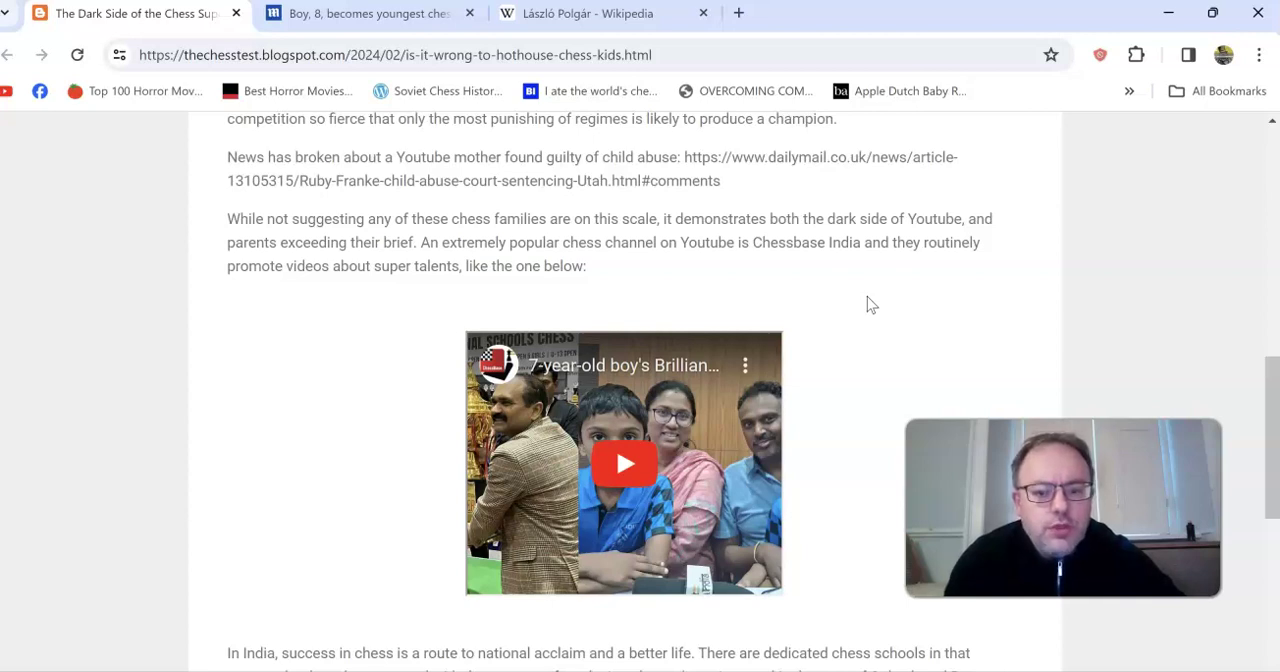
pyautogui.moveTo(808, 436)
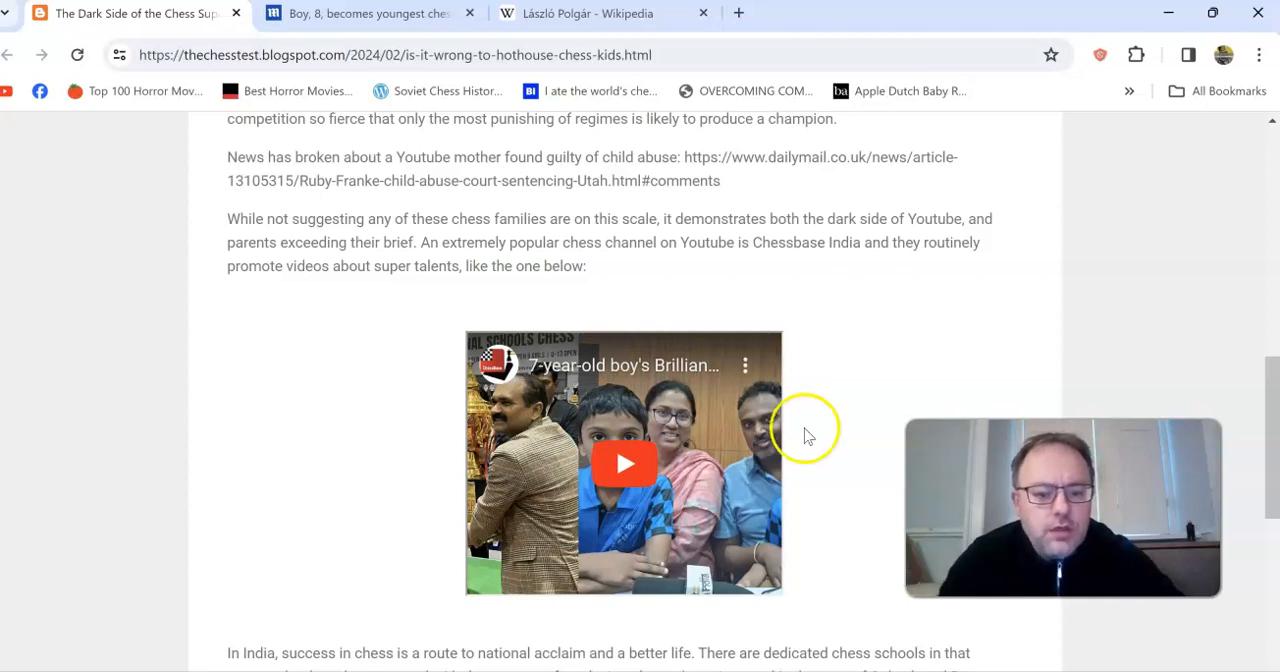
pyautogui.moveTo(770, 430)
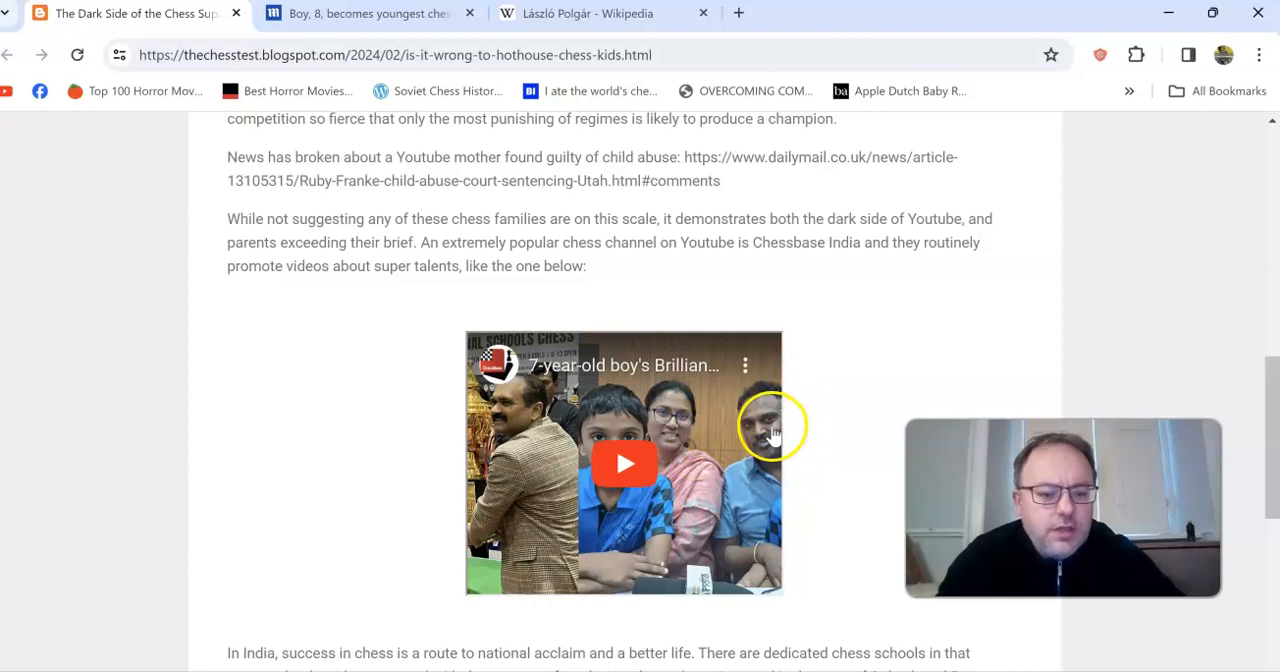
pyautogui.moveTo(684, 490)
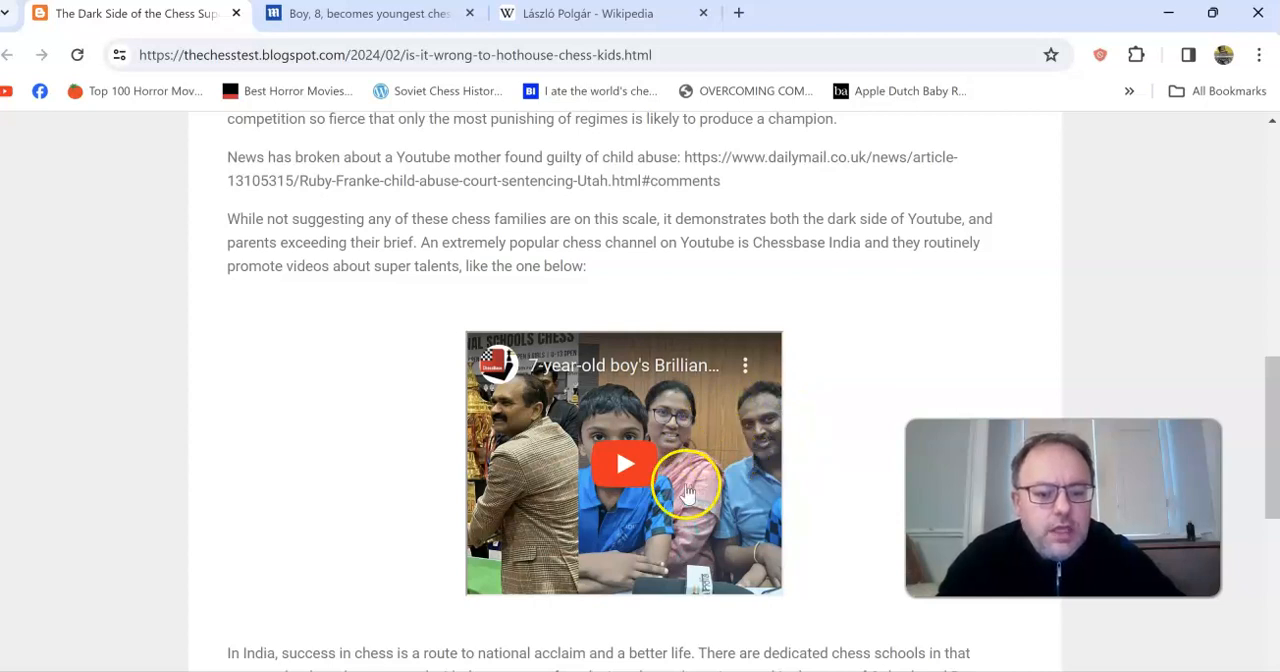
pyautogui.moveTo(830, 444)
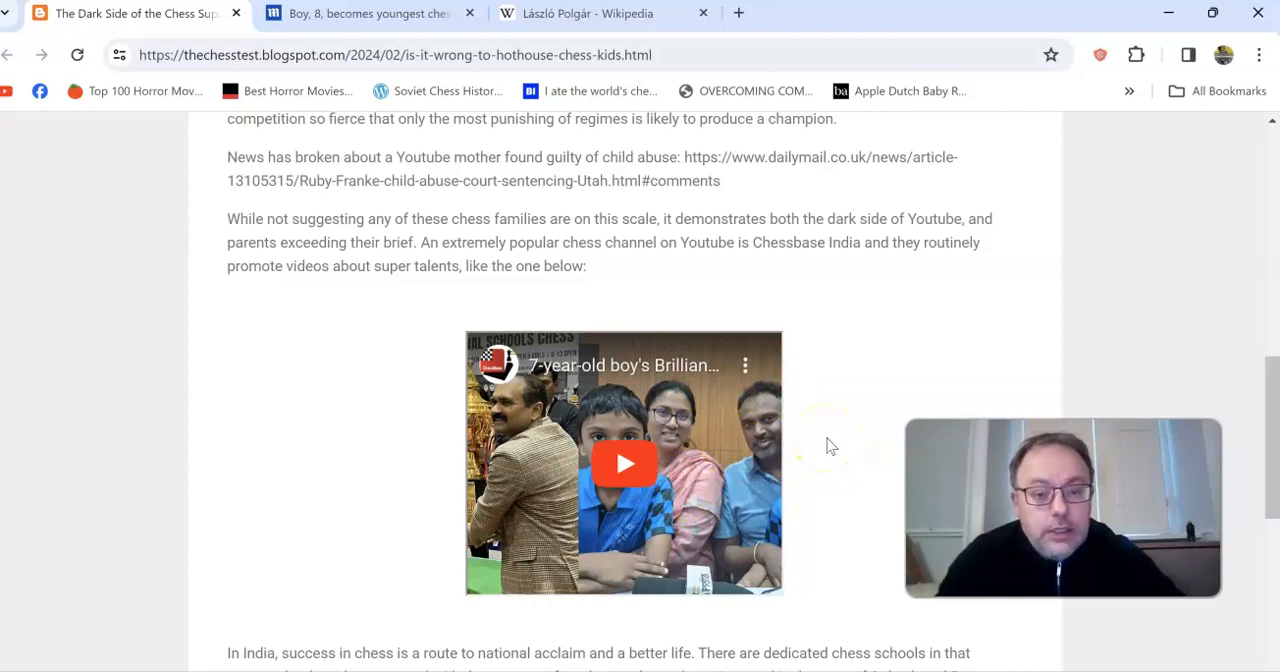
pyautogui.moveTo(816, 470)
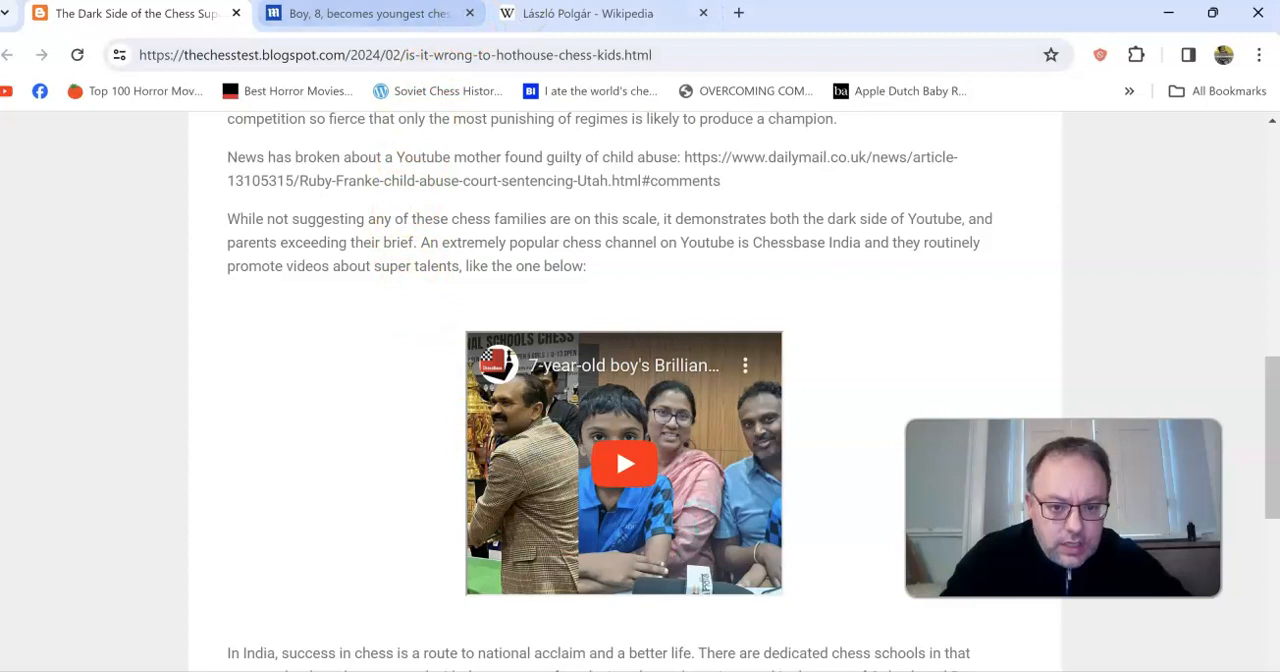
# Switch to the László Polgár Wikipedia tab at its Education and career section.
pyautogui.click(588, 12)
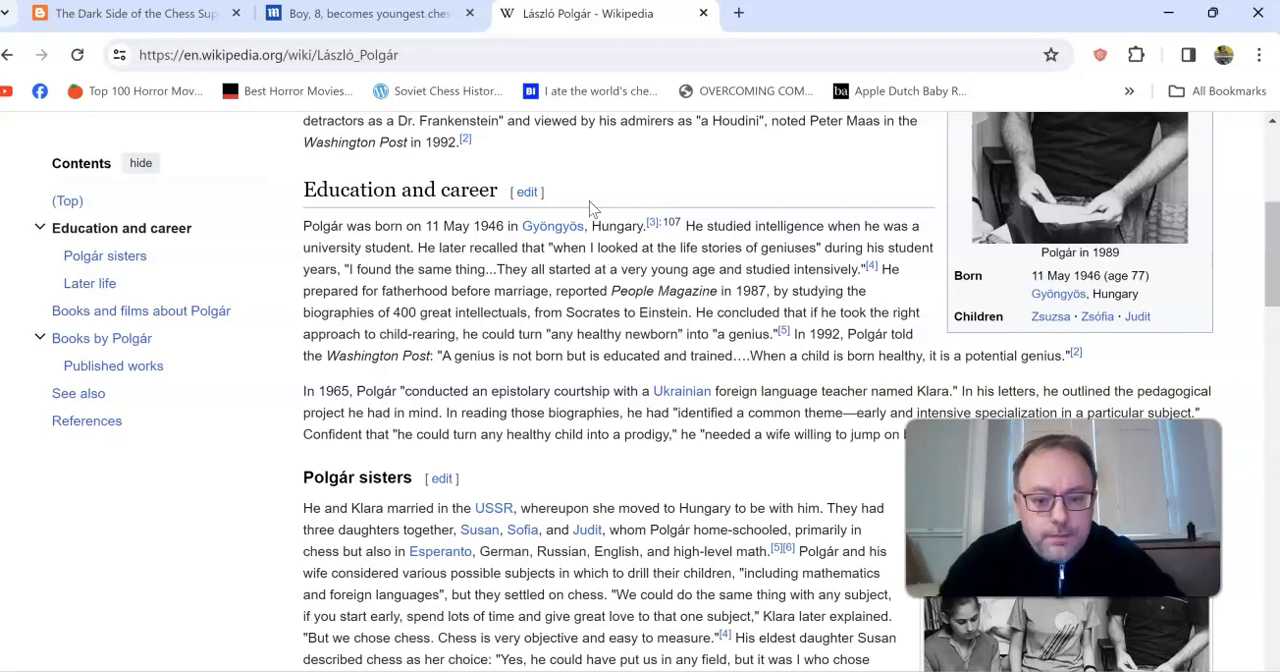
pyautogui.moveTo(570, 308)
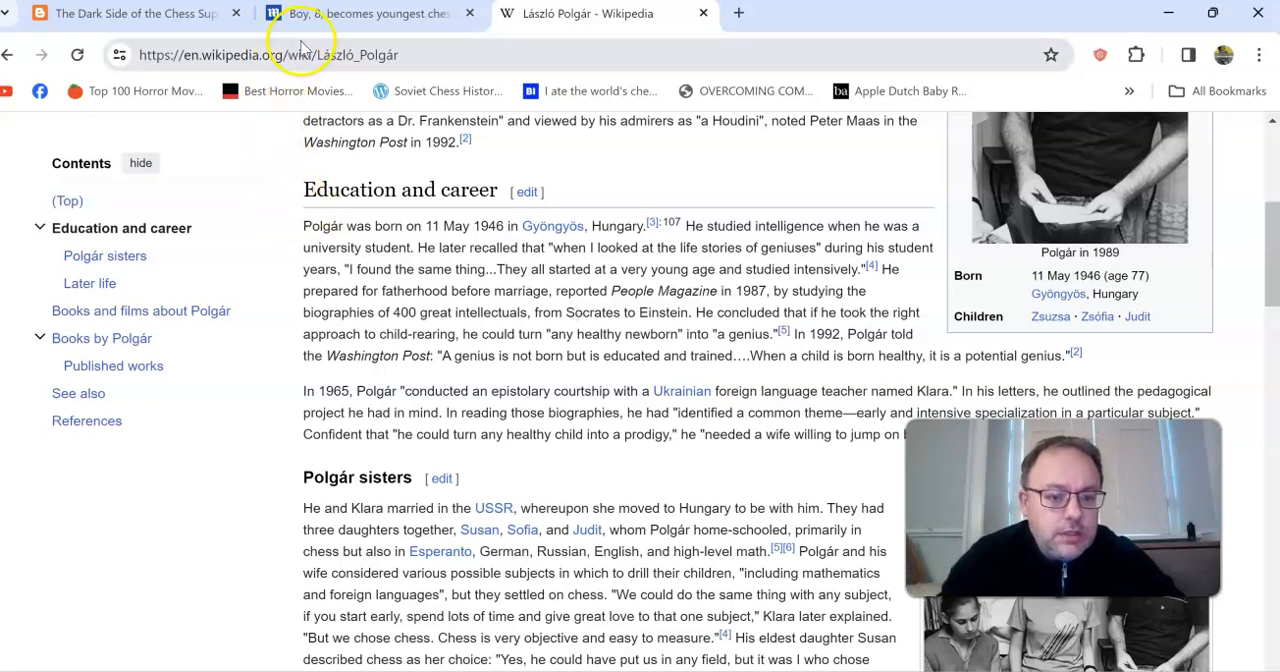
pyautogui.click(360, 12)
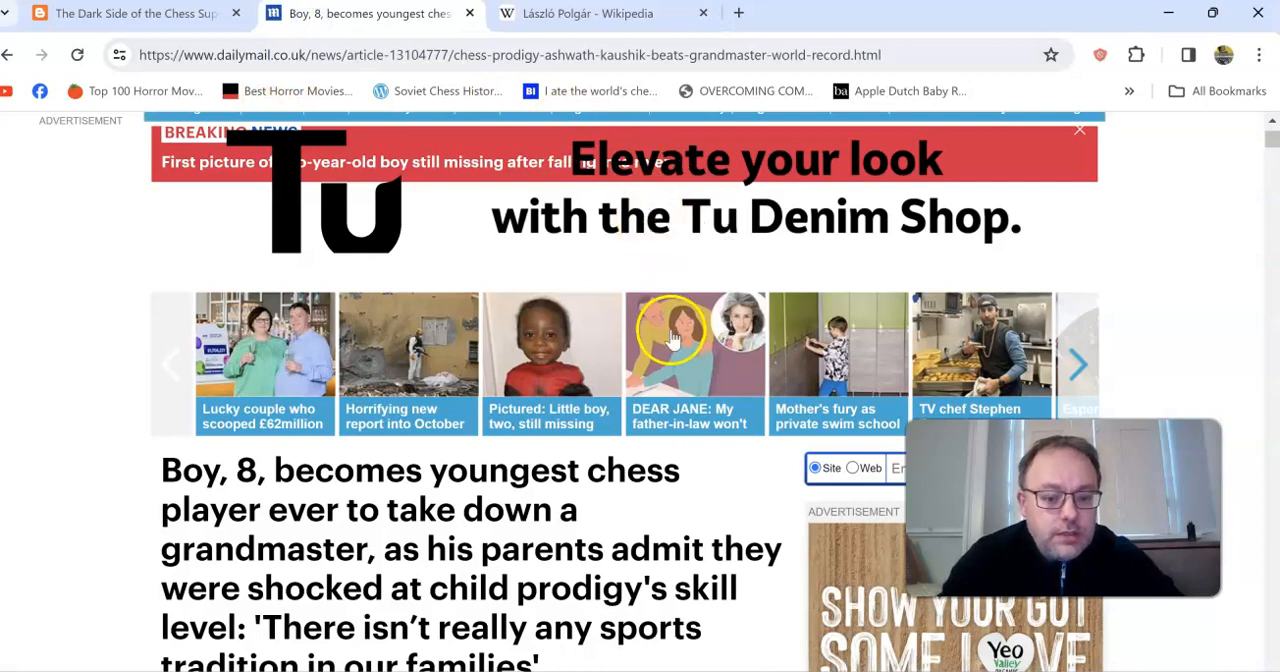
pyautogui.scroll(-3)
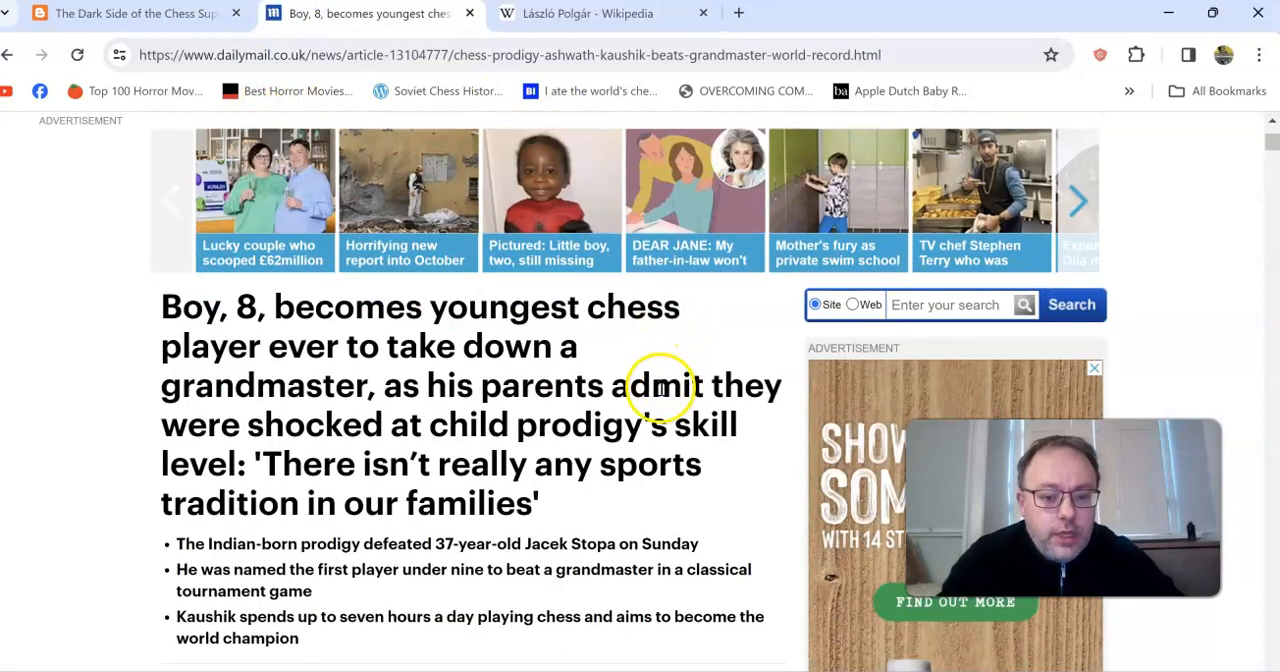
pyautogui.scroll(-3)
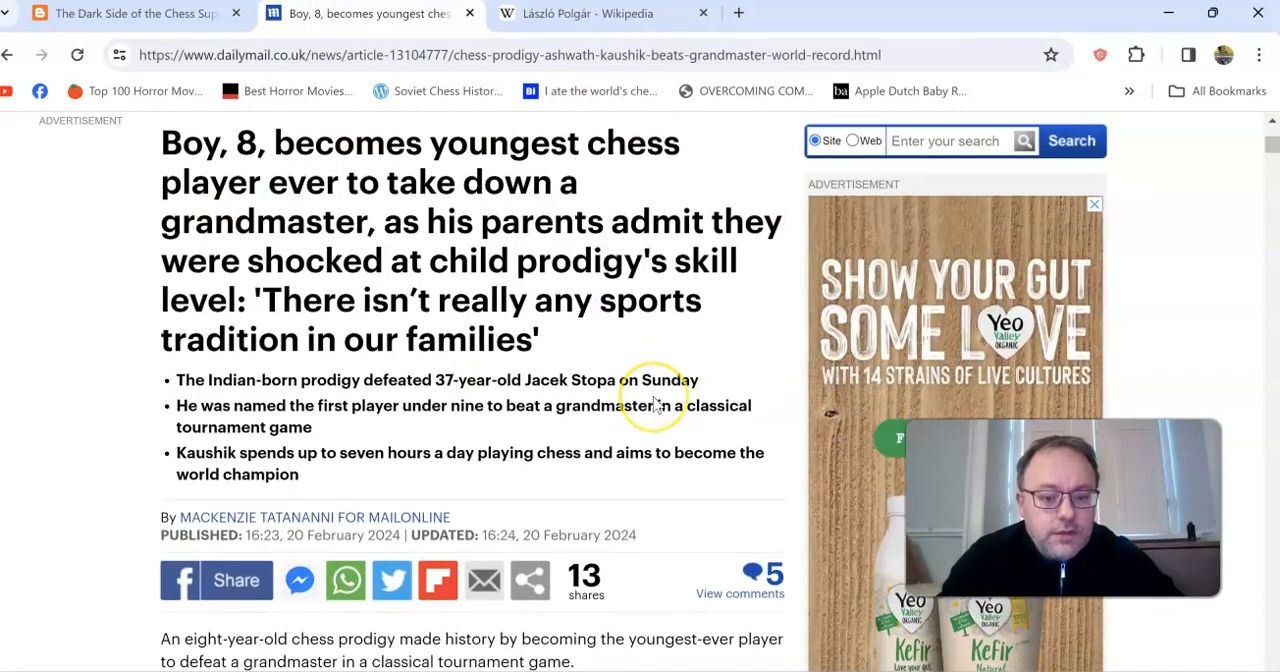
pyautogui.moveTo(644, 448)
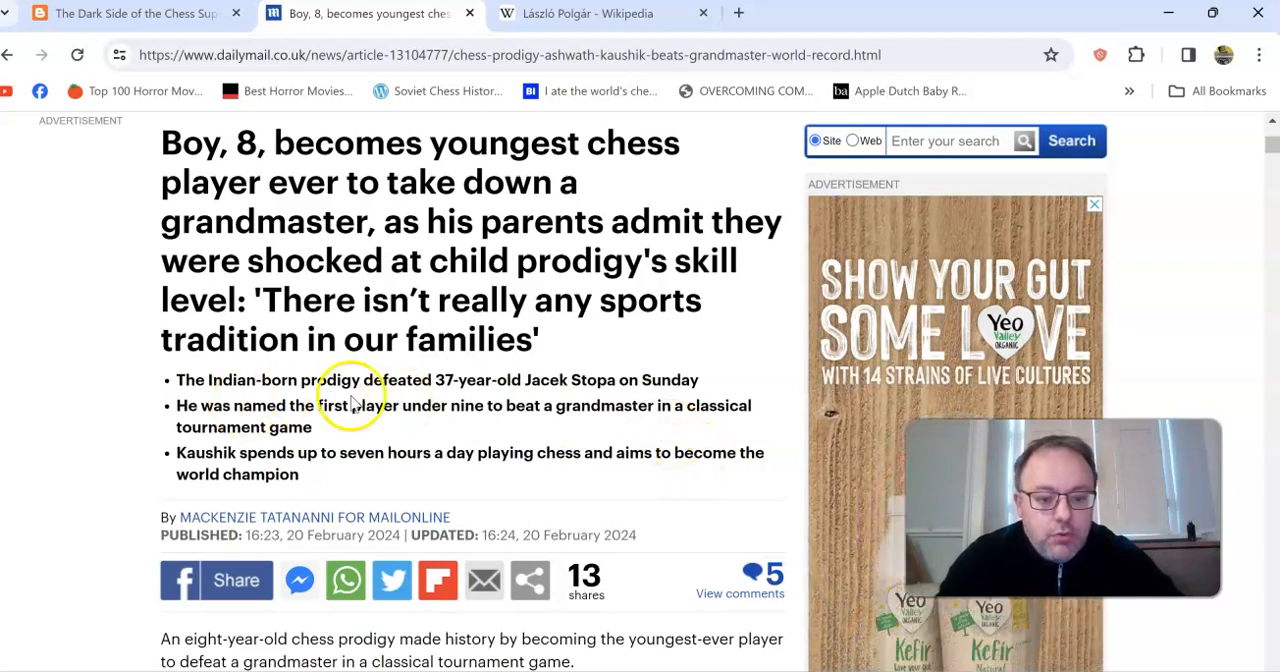
pyautogui.scroll(-3)
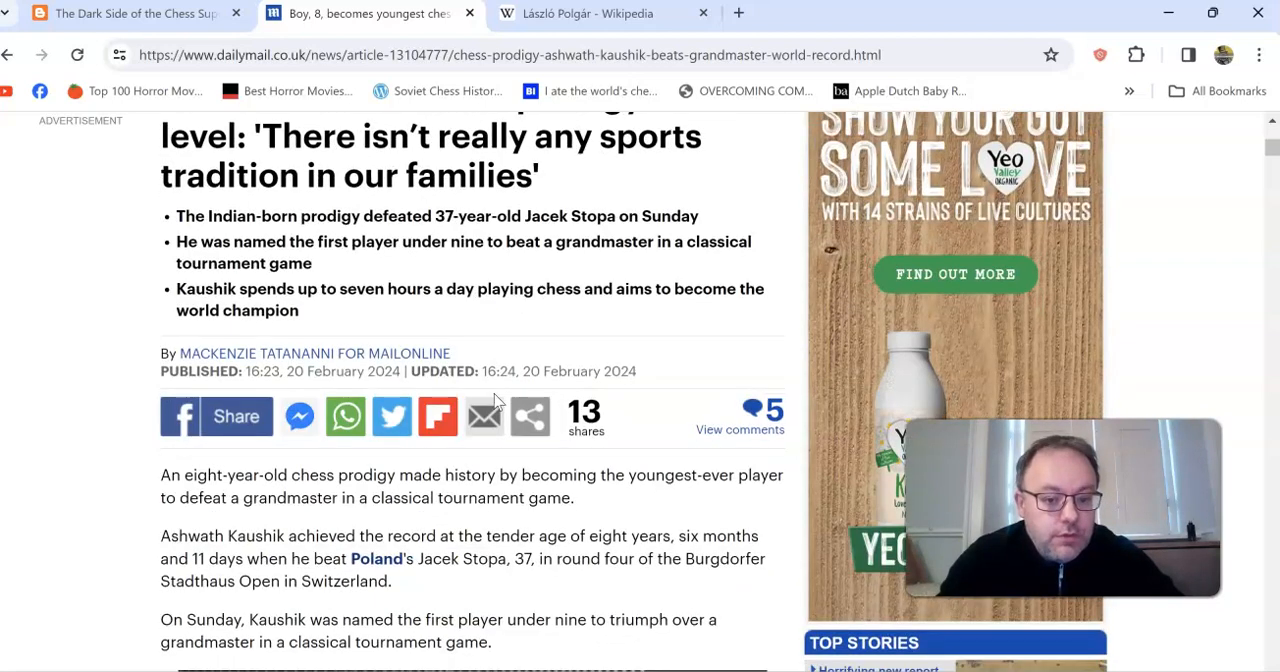
pyautogui.scroll(-3)
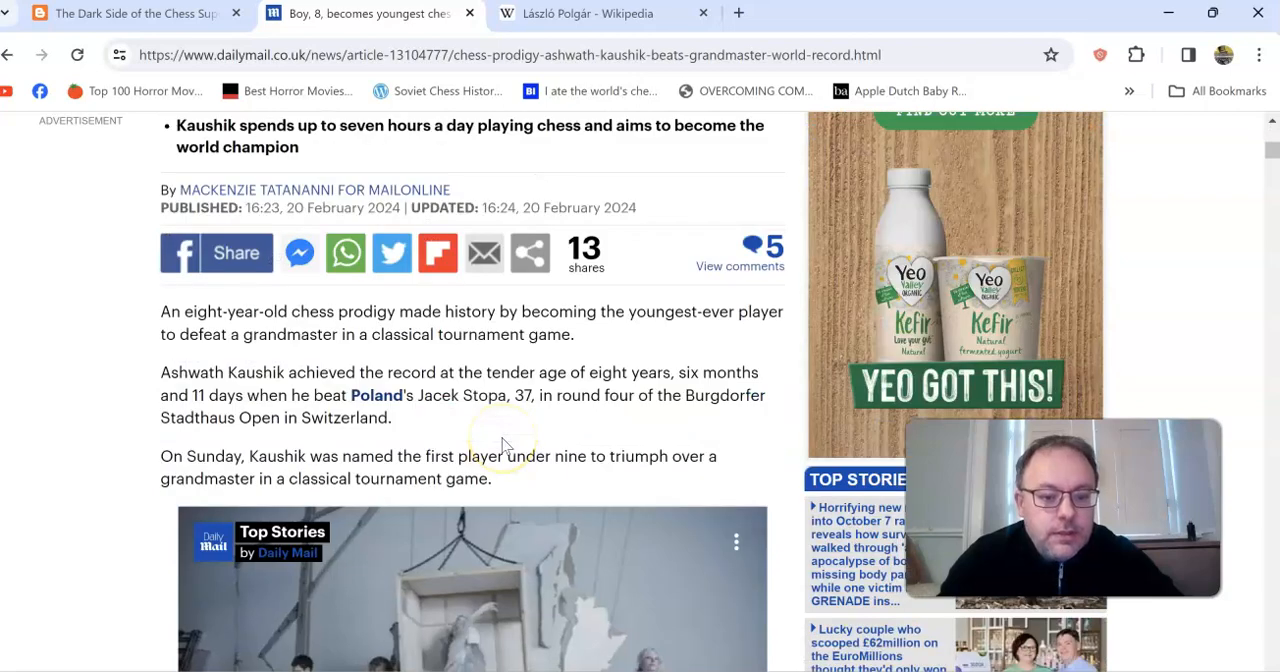
pyautogui.scroll(-3)
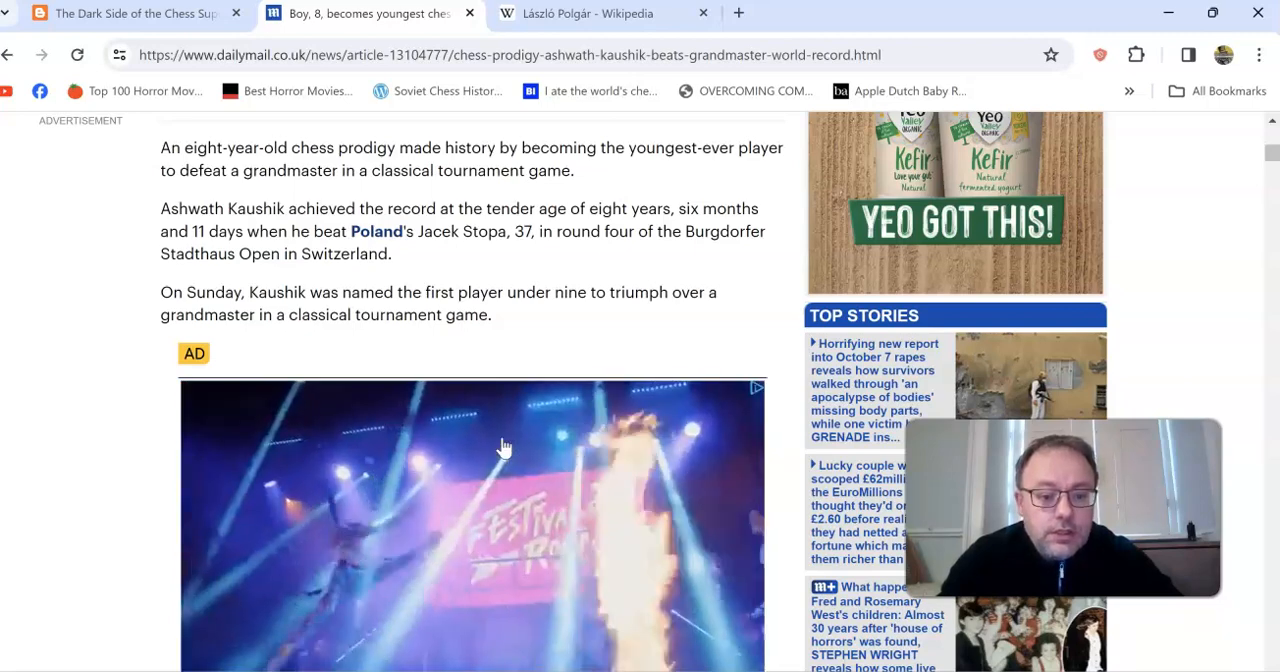
pyautogui.scroll(-3)
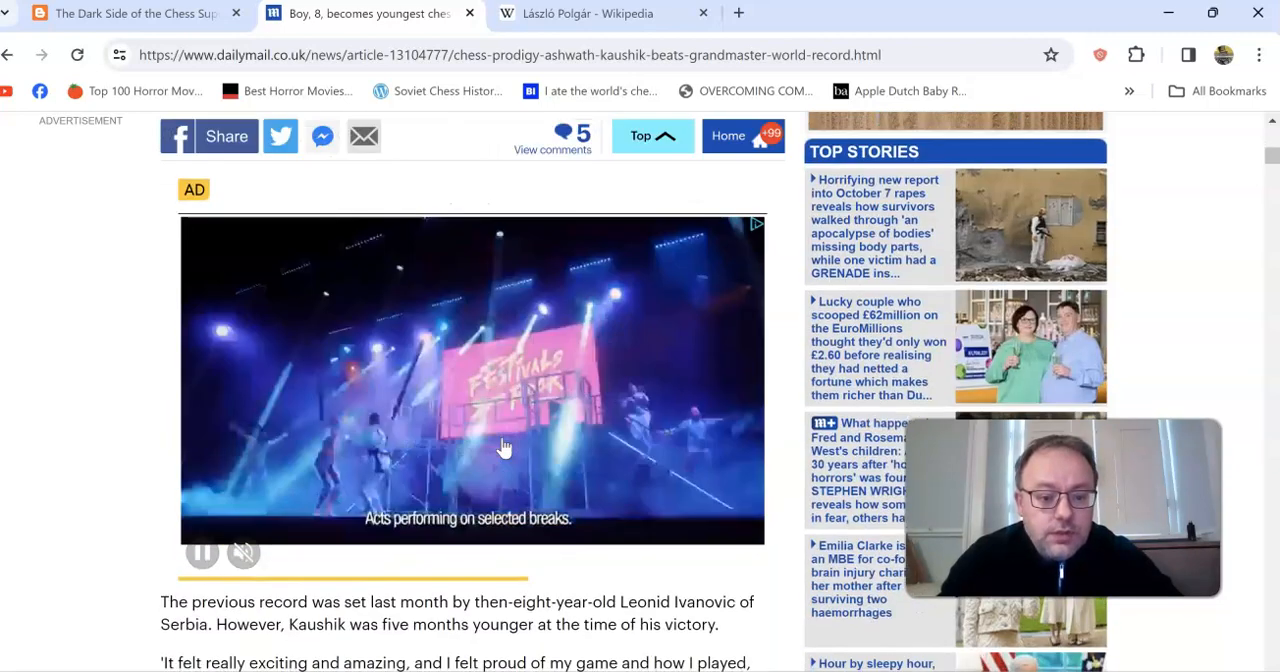
pyautogui.scroll(3)
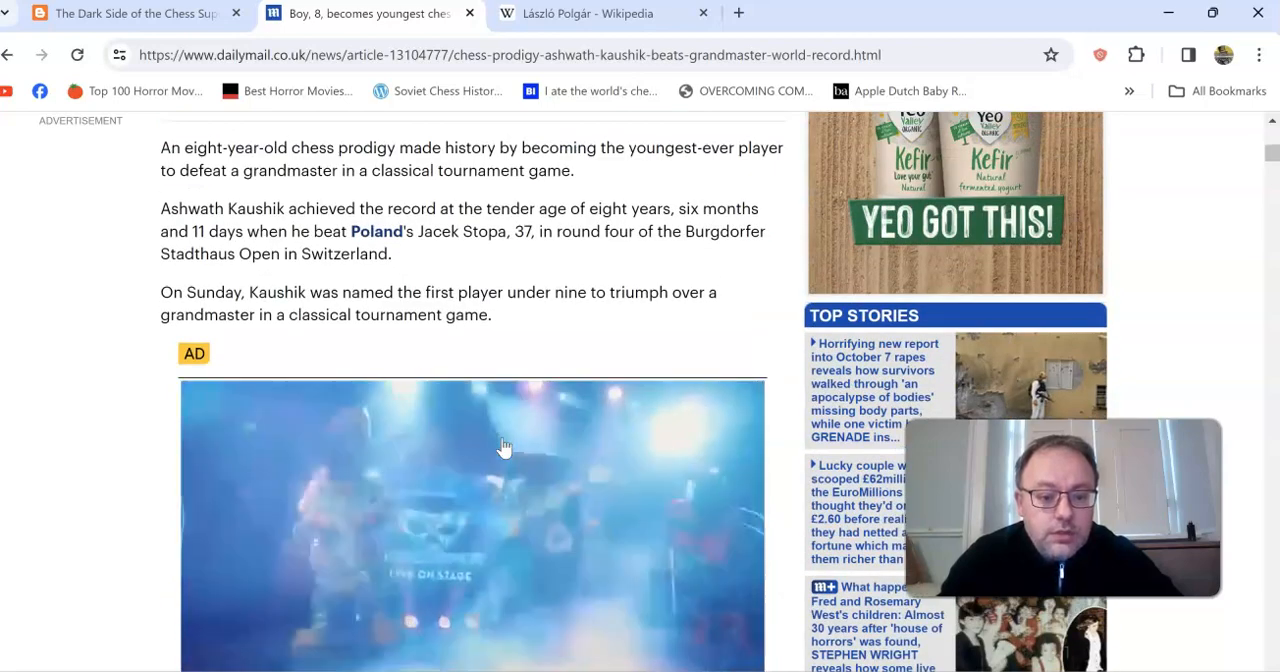
pyautogui.scroll(3)
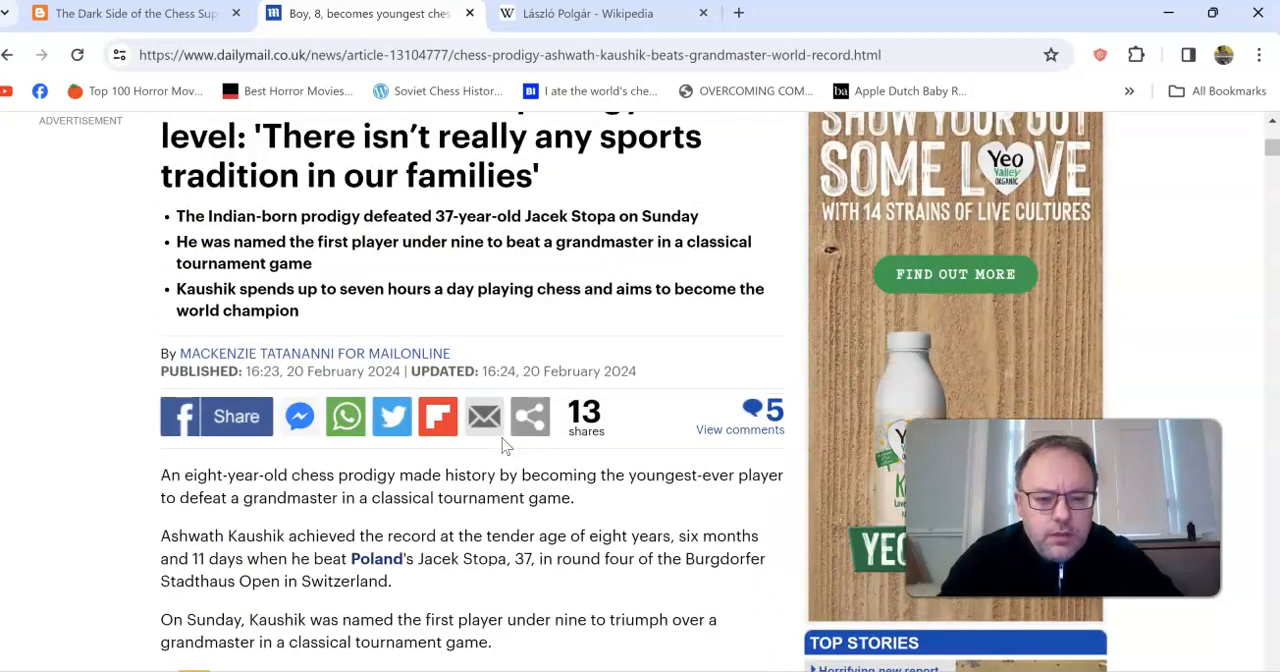
pyautogui.scroll(-3)
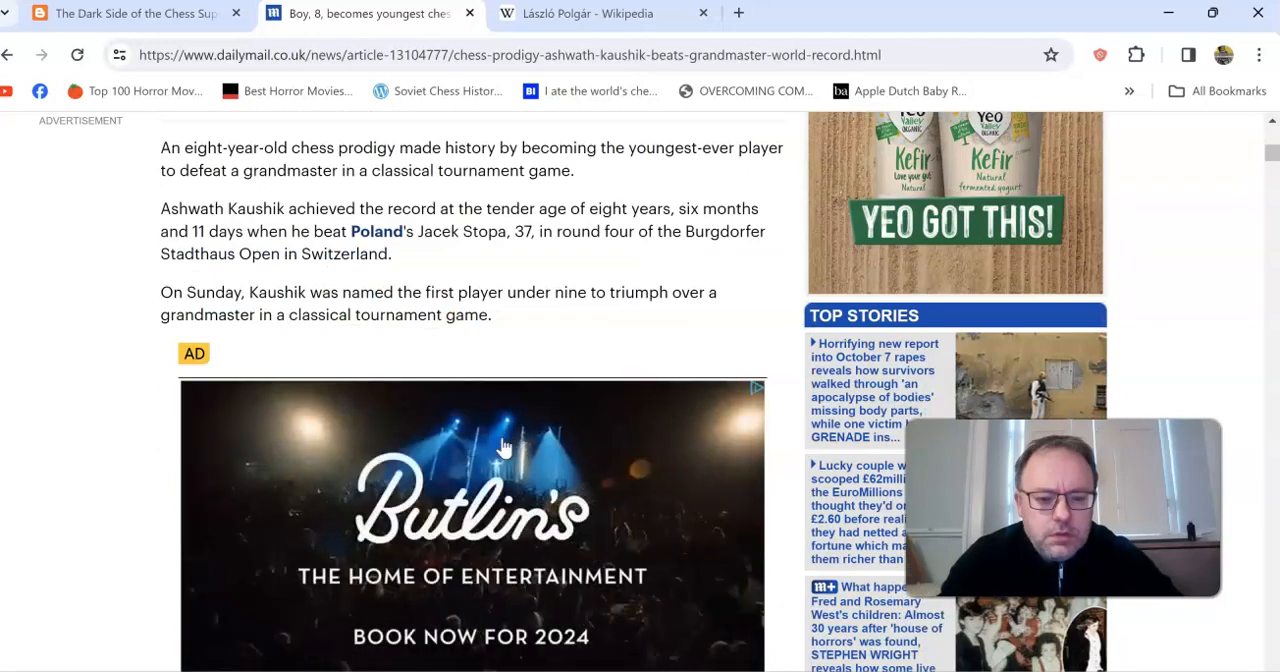
pyautogui.scroll(-3)
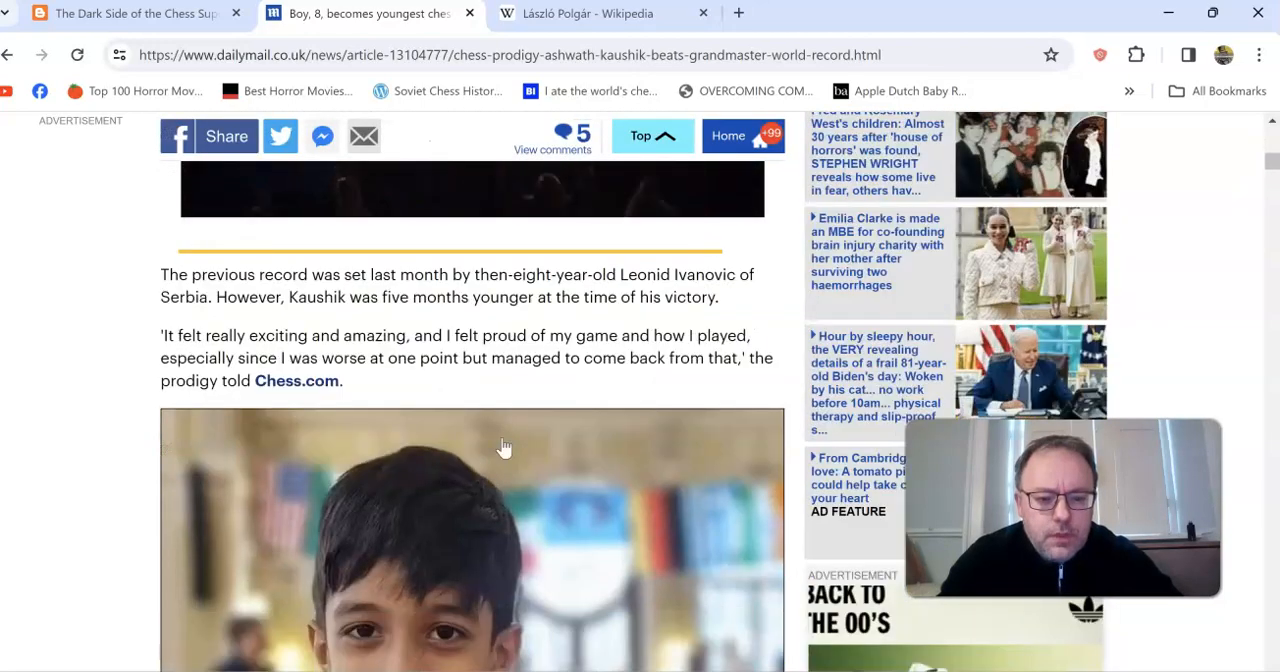
pyautogui.scroll(-3)
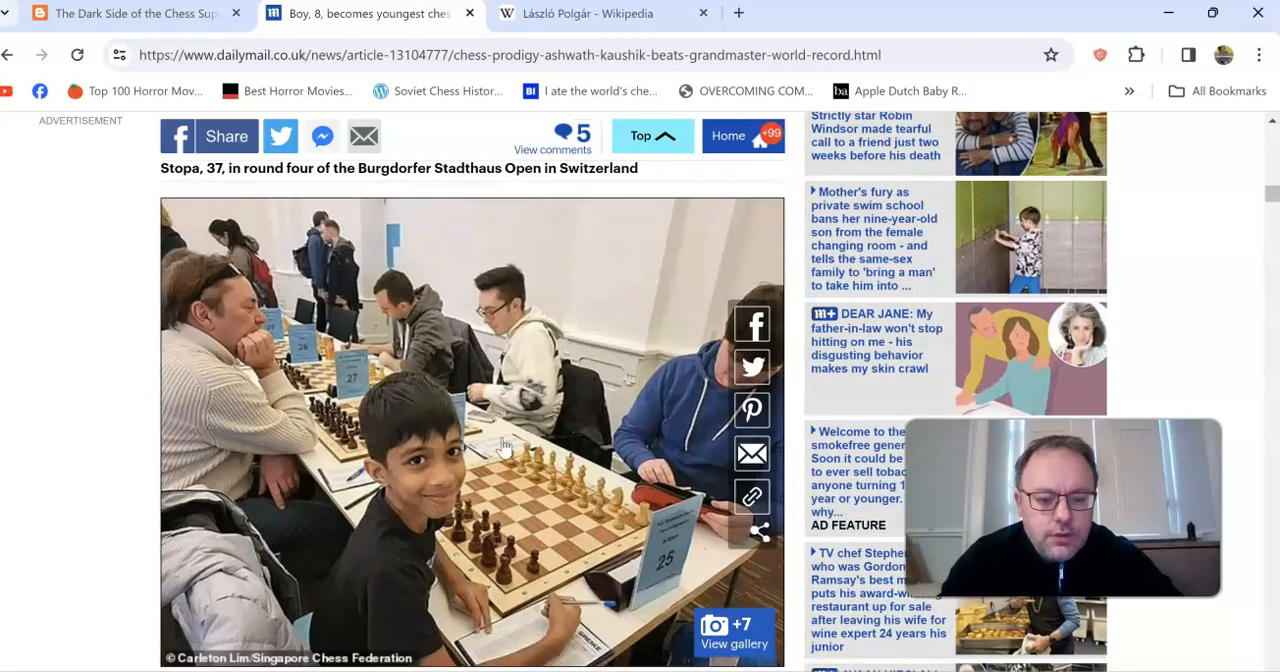
pyautogui.scroll(-3)
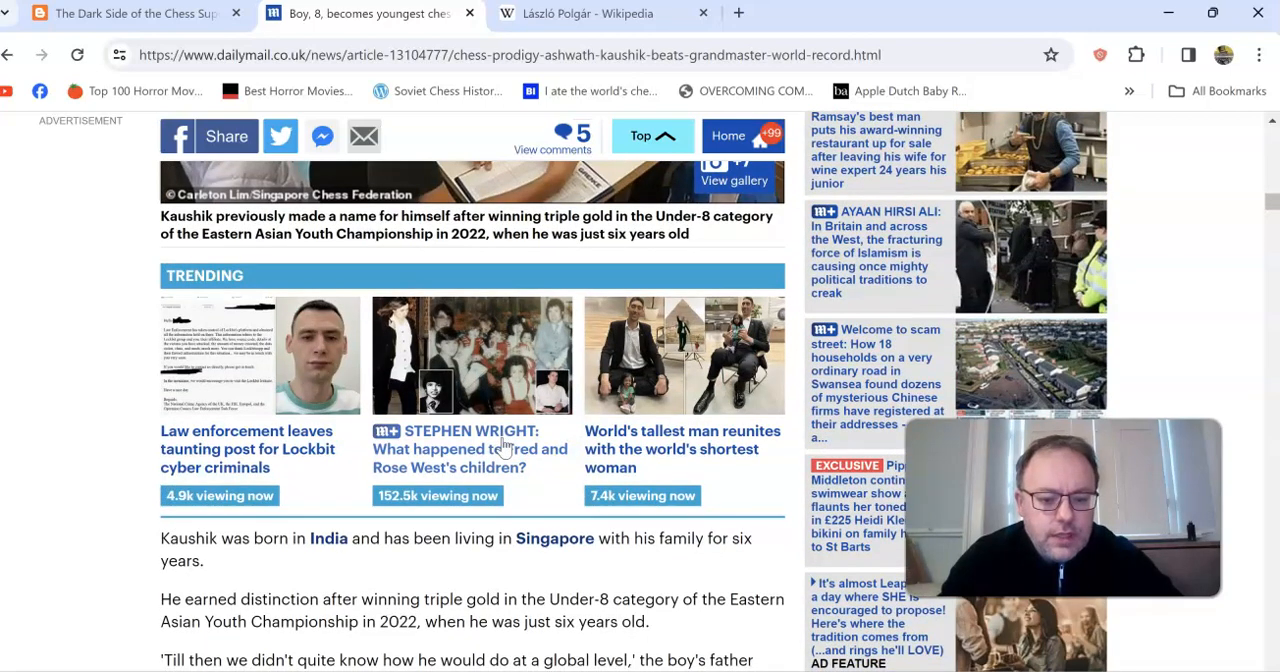
pyautogui.scroll(-3)
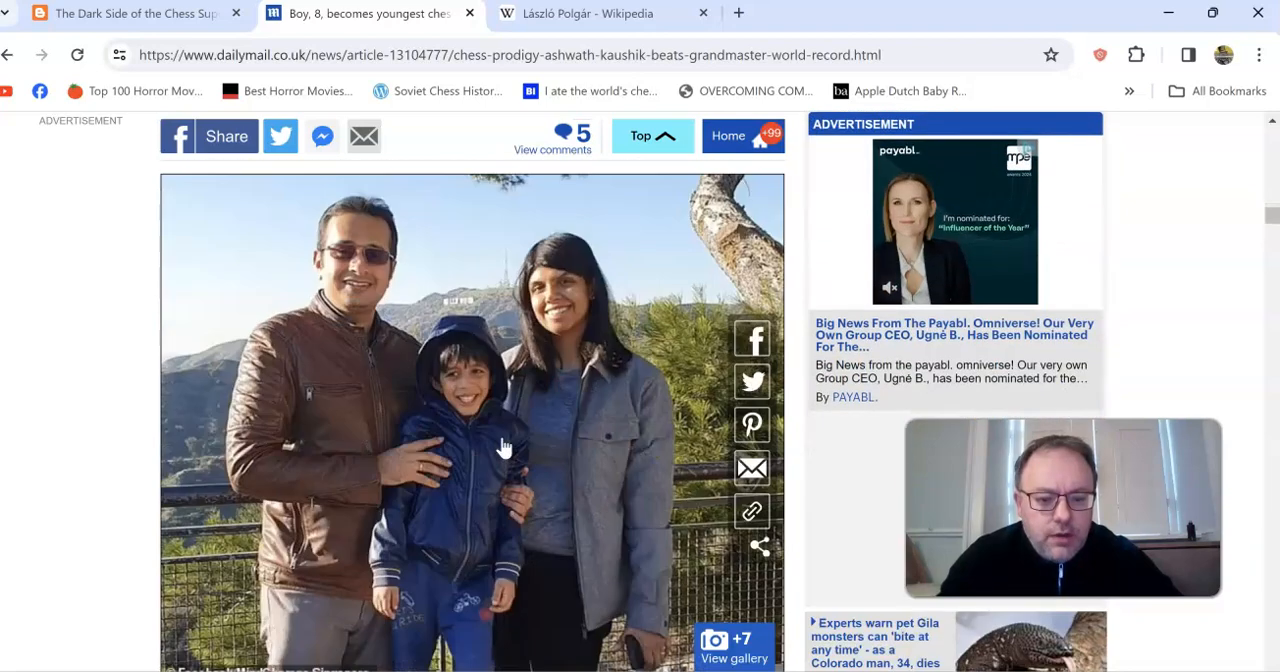
pyautogui.scroll(-3)
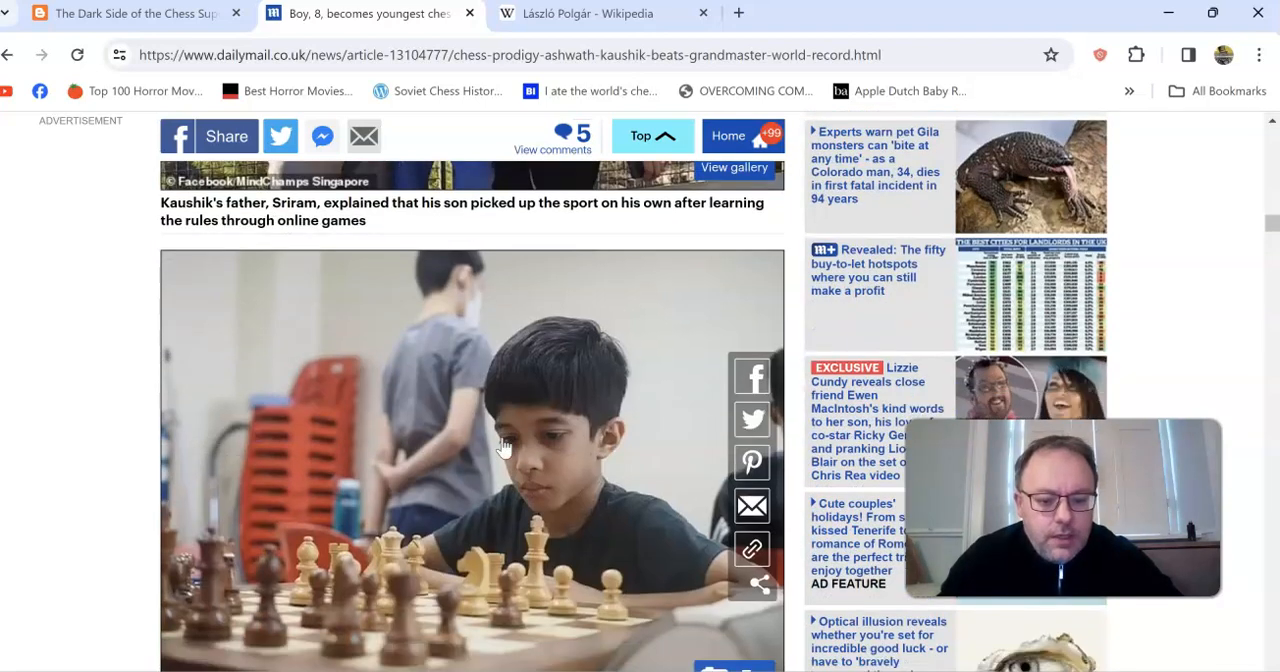
pyautogui.scroll(-3)
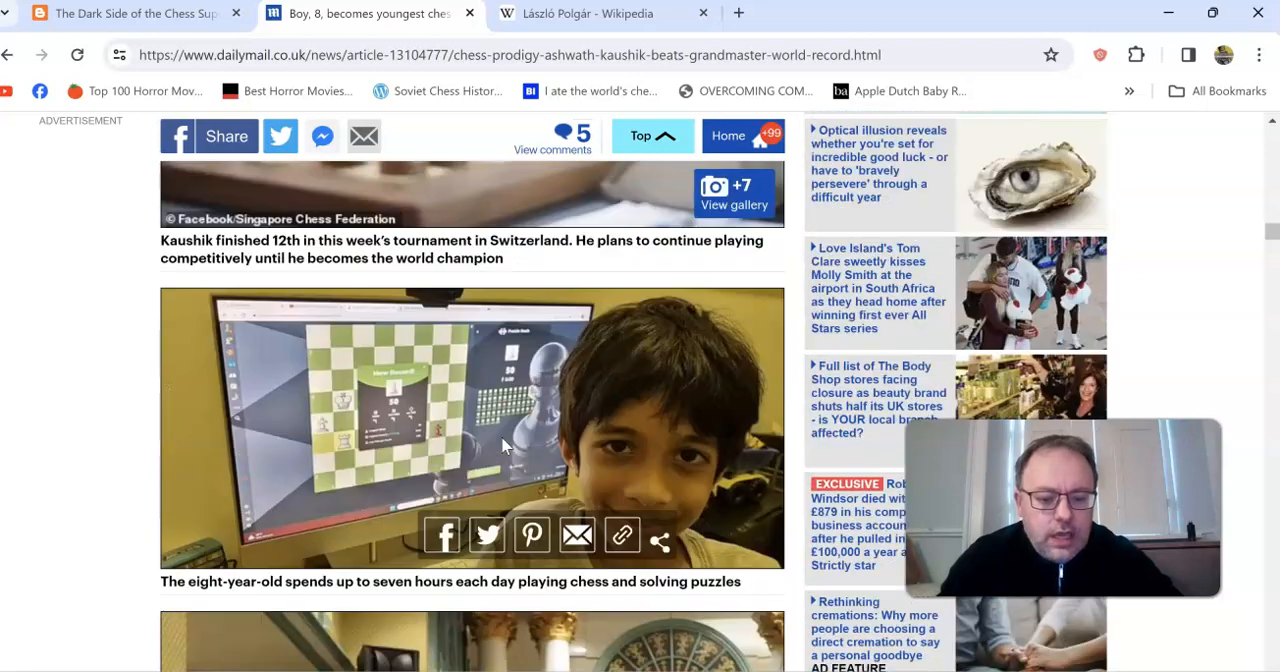
pyautogui.scroll(-3)
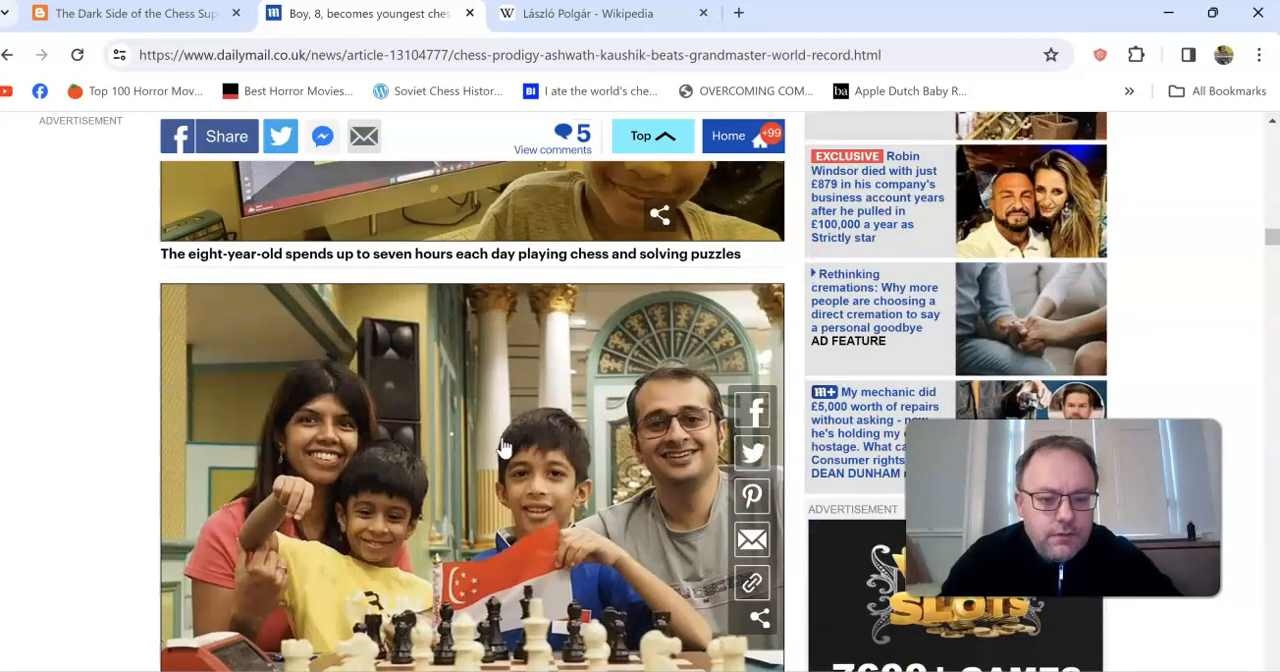
pyautogui.moveTo(444, 270)
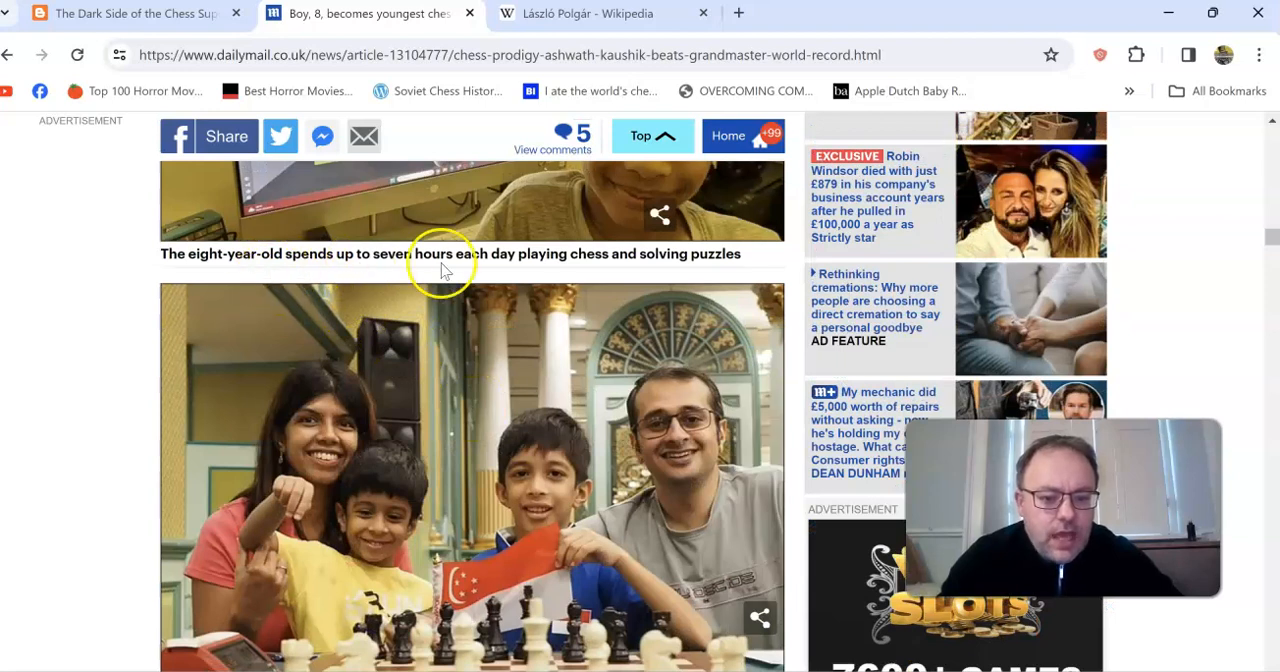
pyautogui.moveTo(706, 262)
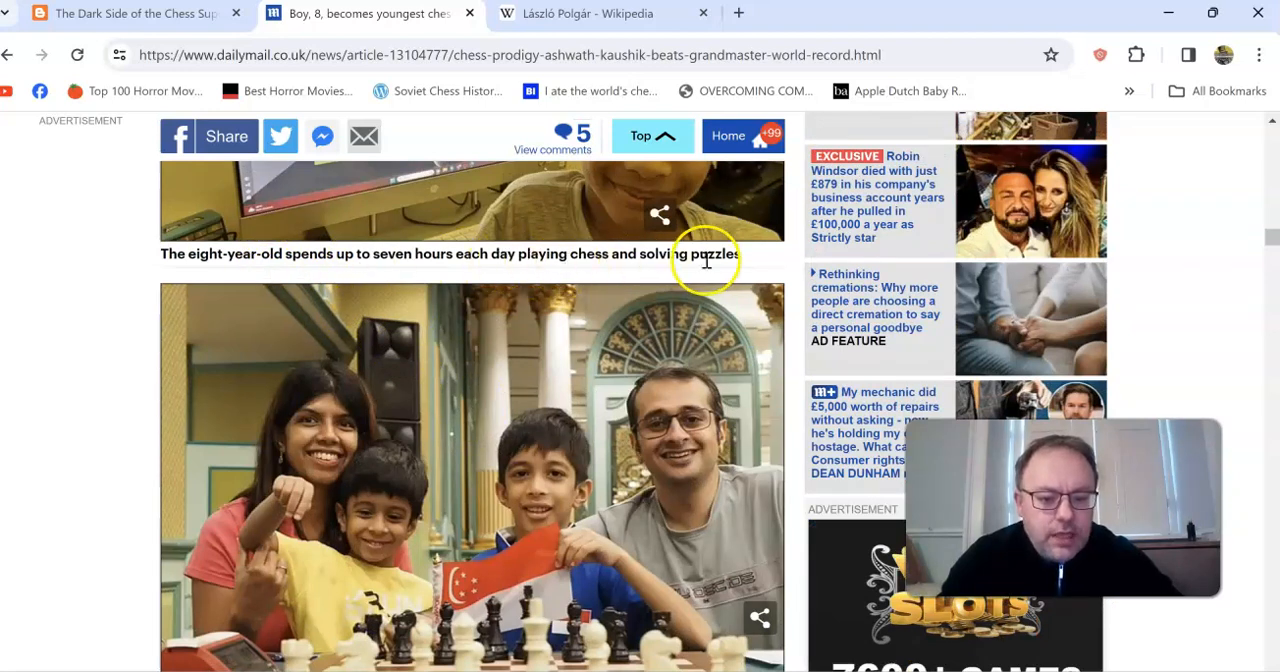
pyautogui.moveTo(658, 340)
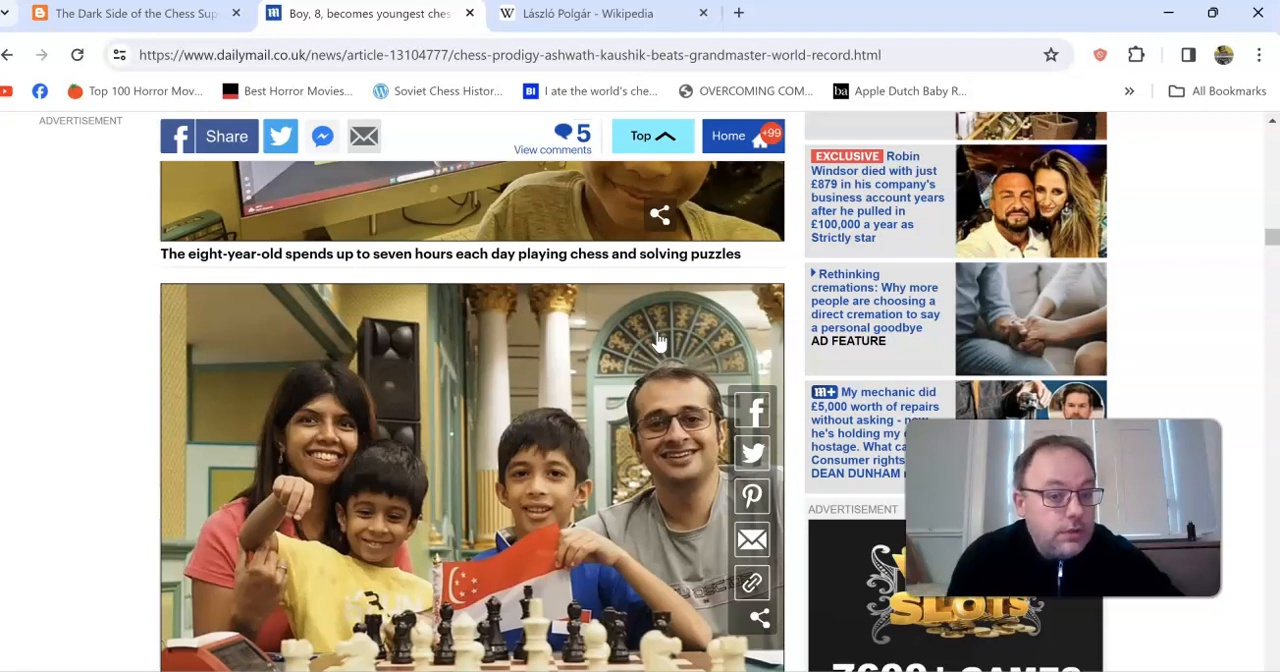
# Skim the Daily Mail prodigy article and return toward its top.
pyautogui.scroll(-3)
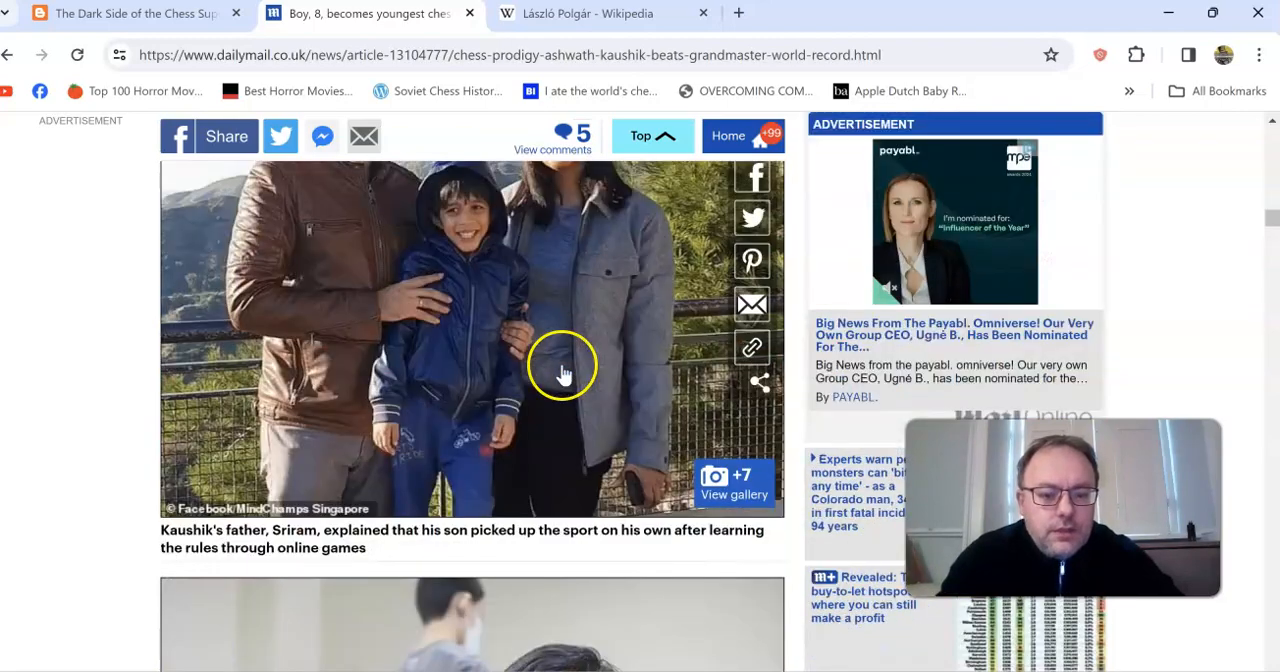
pyautogui.scroll(-3)
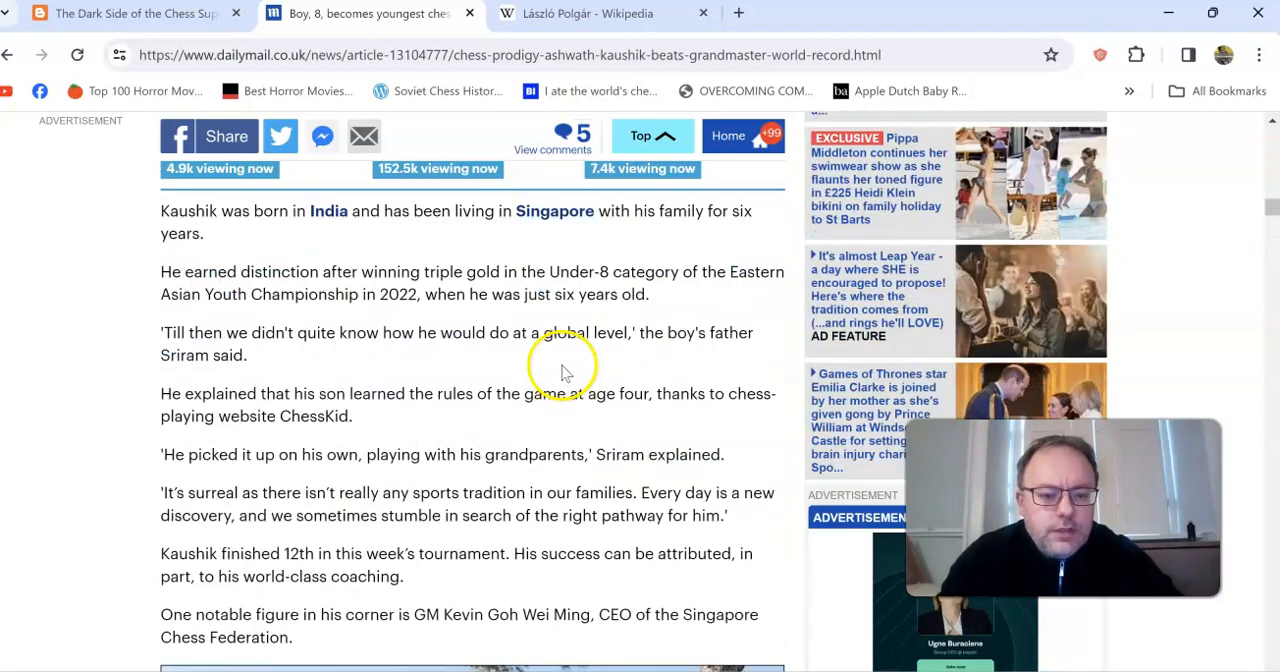
pyautogui.moveTo(656, 250)
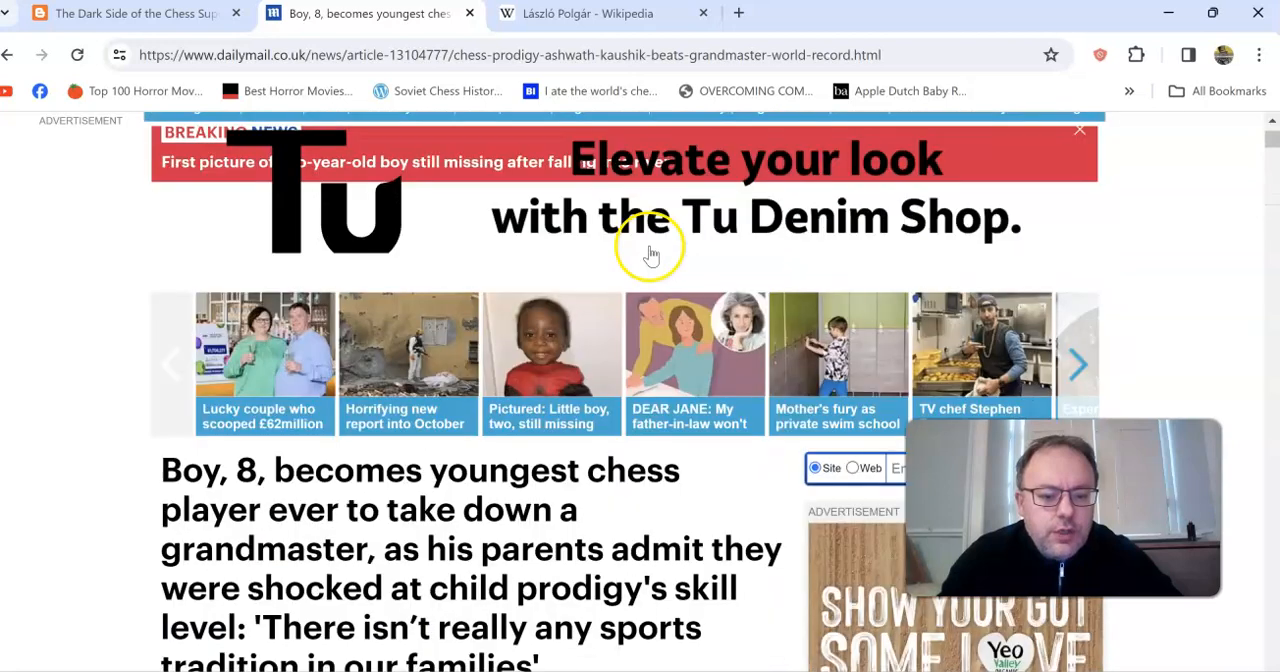
pyautogui.scroll(3)
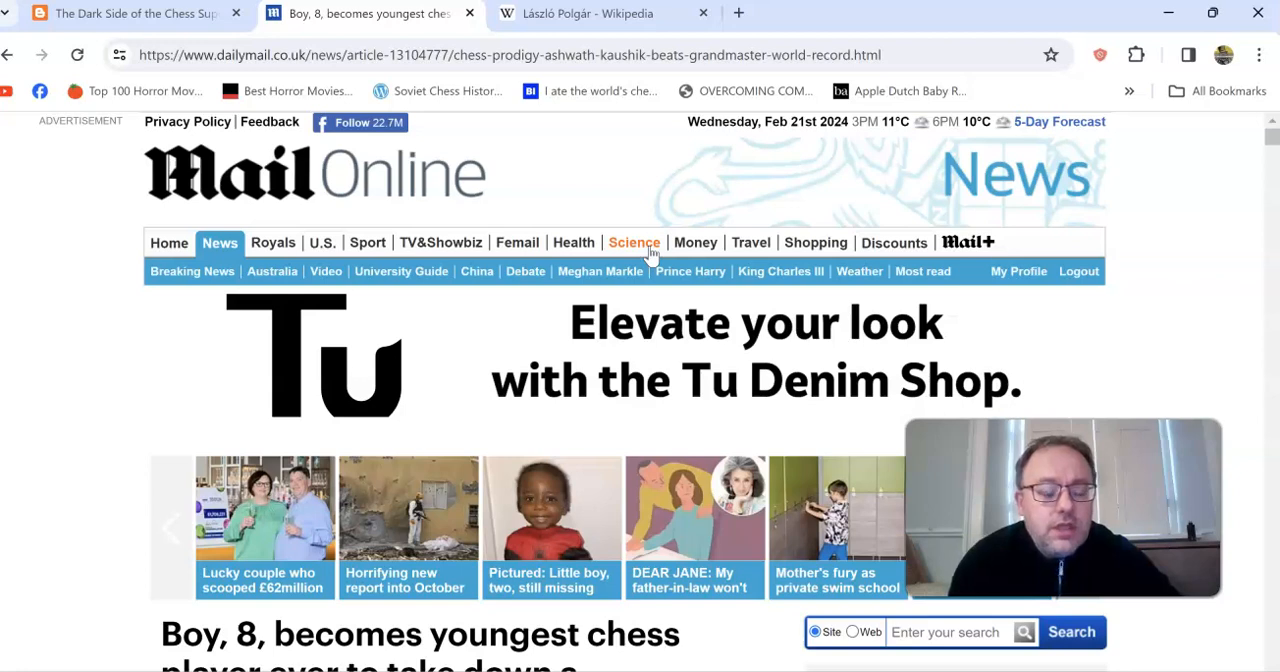
# Switch back to The Chess Test blog tab showing the Polgar sisters paragraphs.
pyautogui.click(120, 12)
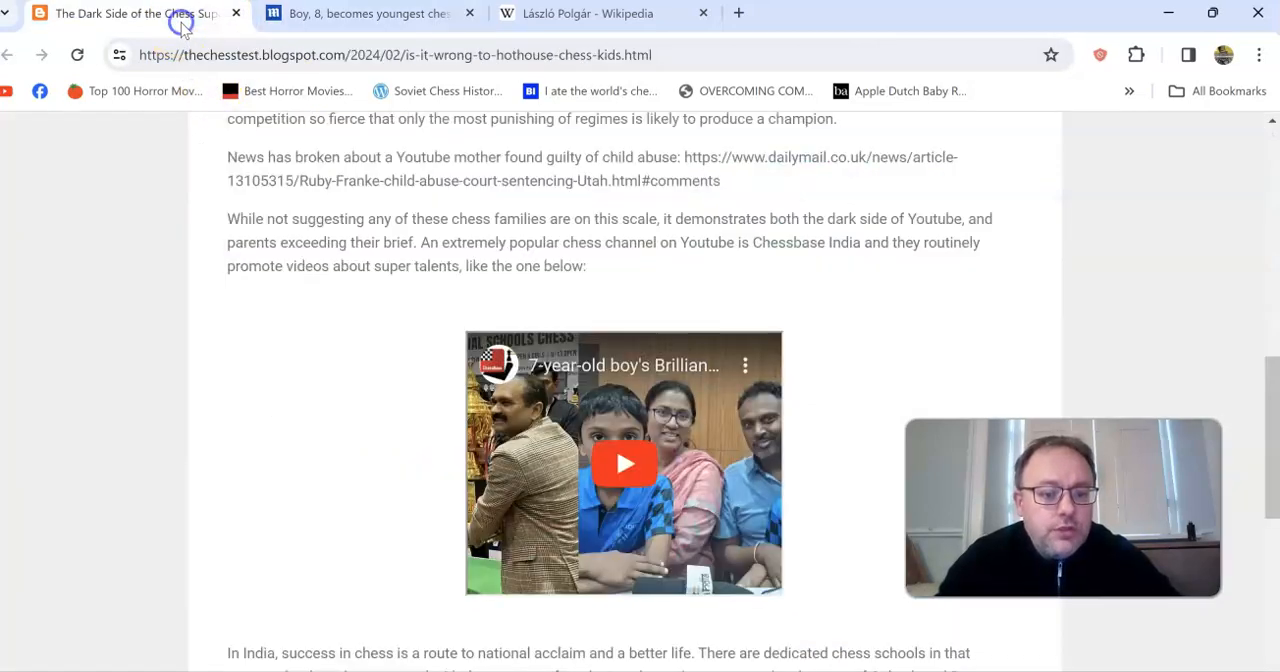
pyautogui.scroll(3)
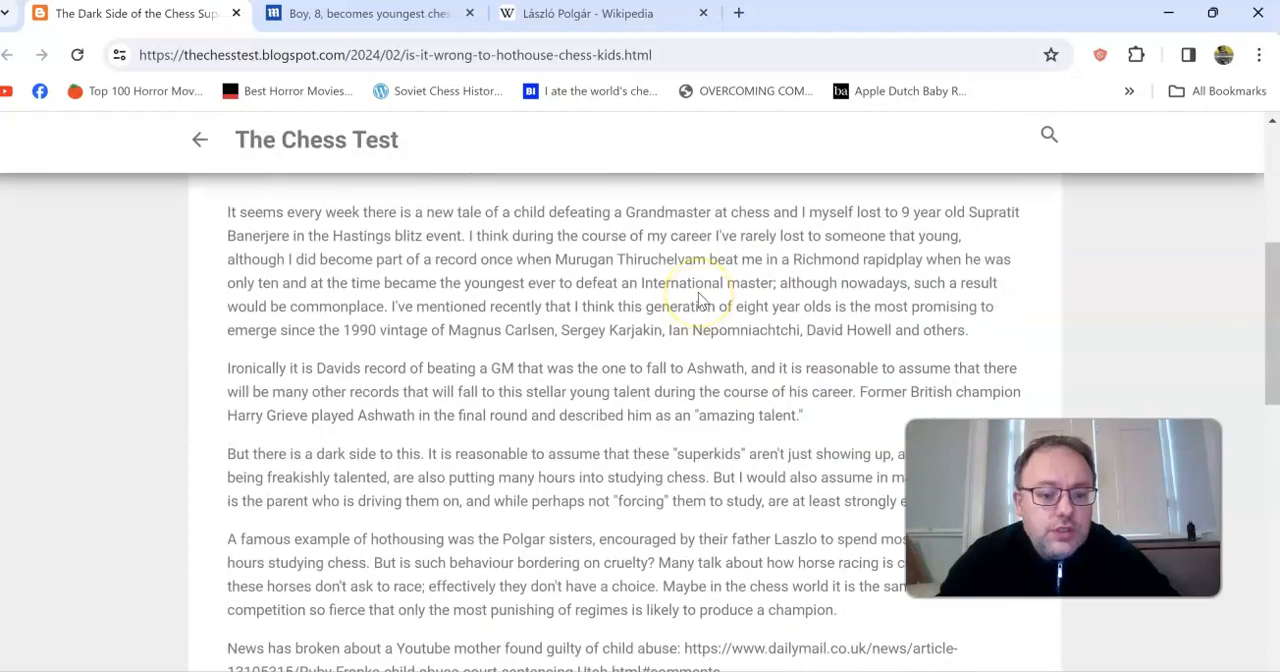
pyautogui.scroll(-3)
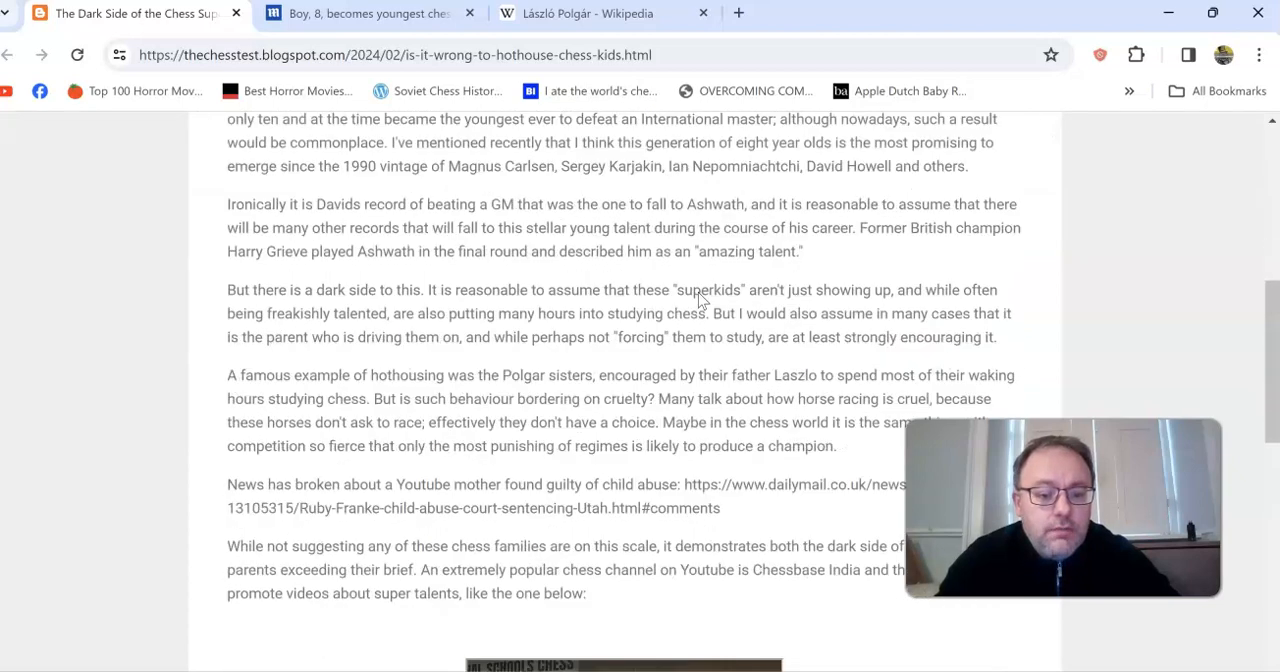